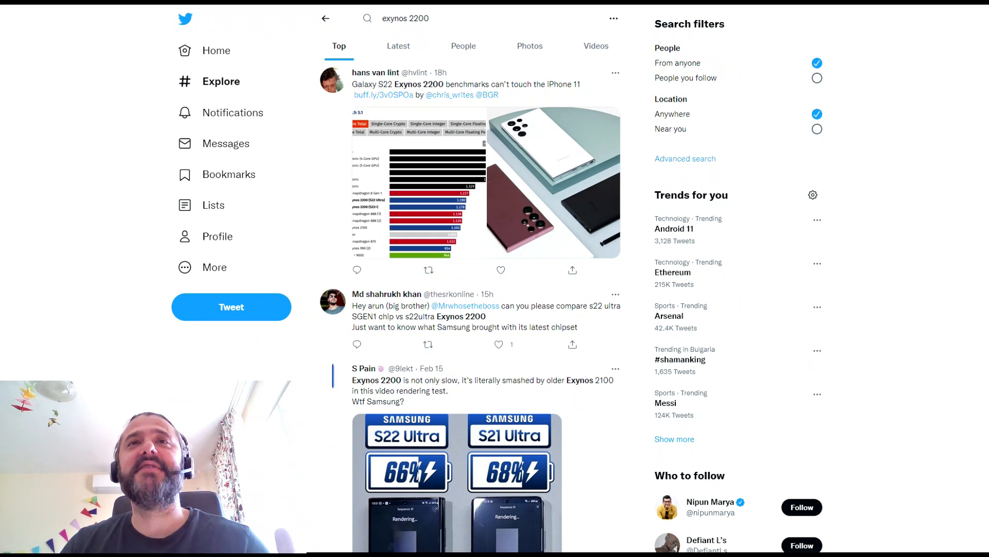
pyautogui.moveTo(484, 144)
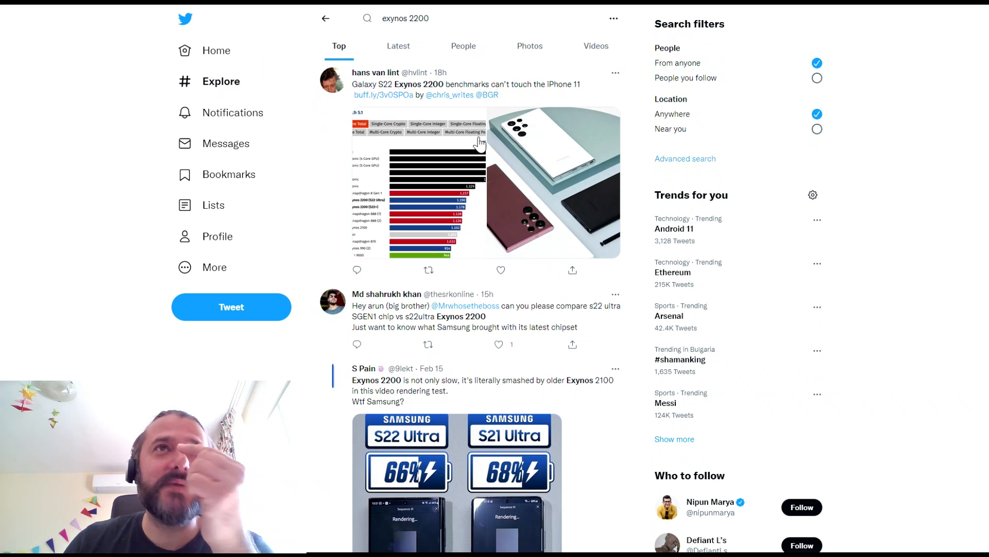
pyautogui.moveTo(439, 145)
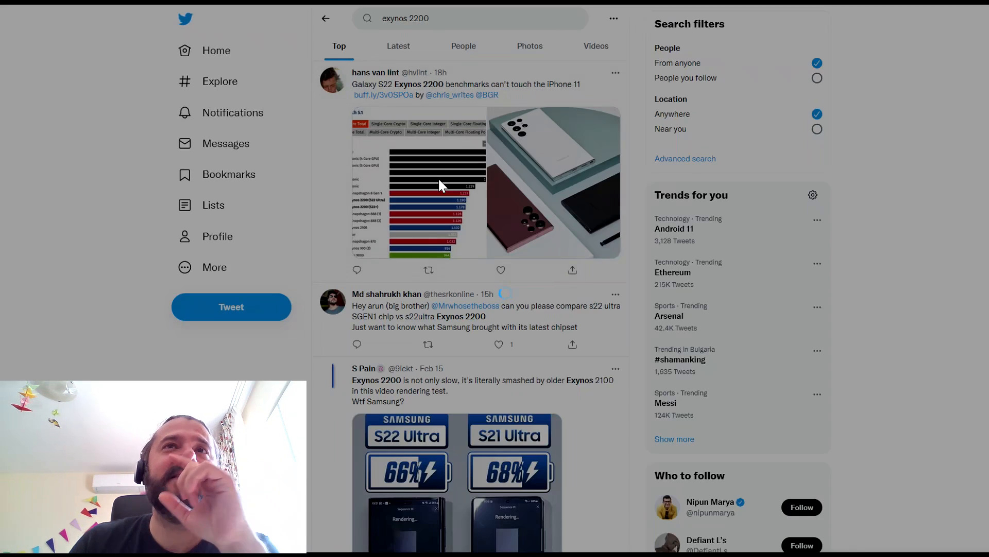
# Step: Open the top tweet's Geekbench 5.1 single-core chart full-screen, reopening it after a brief return
pyautogui.click(442, 185)
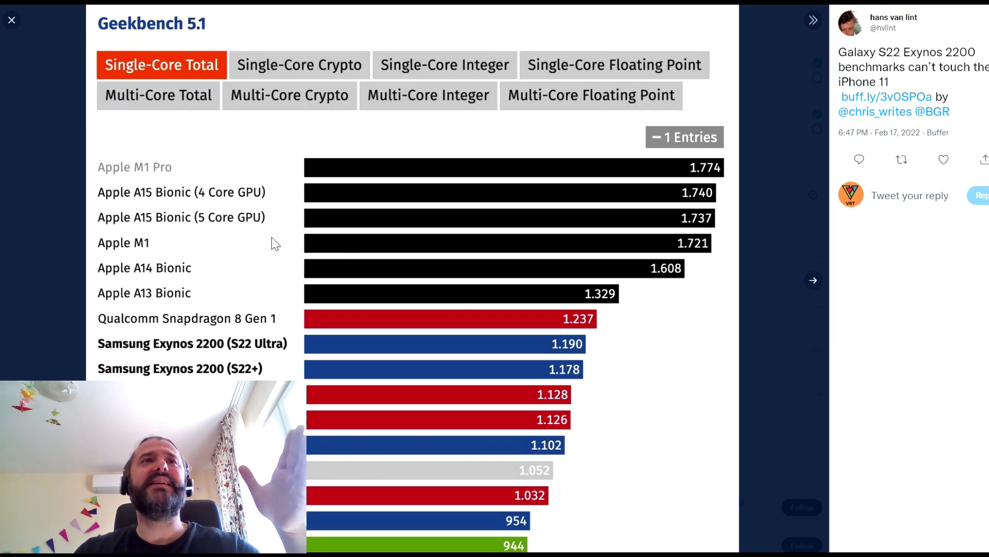
pyautogui.moveTo(197, 179)
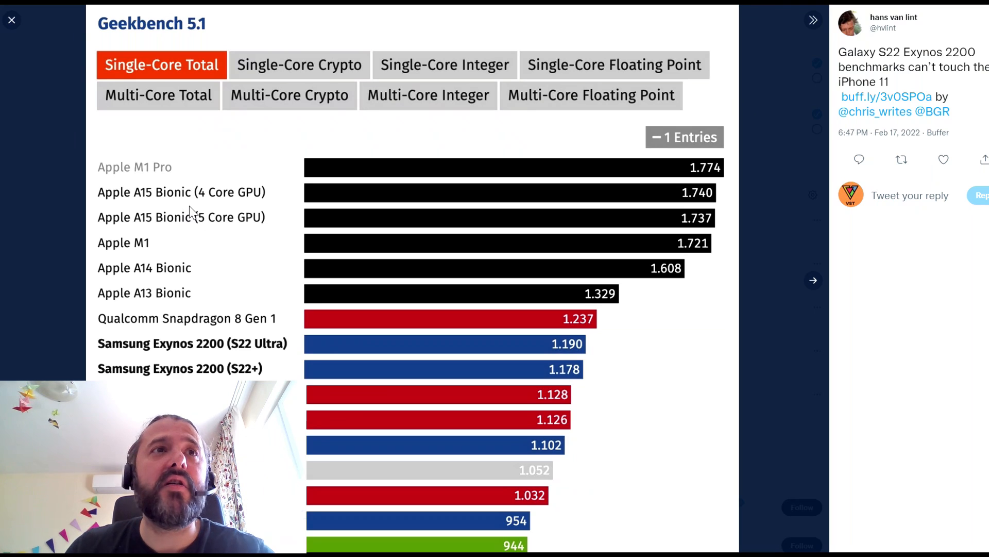
pyautogui.moveTo(550, 197)
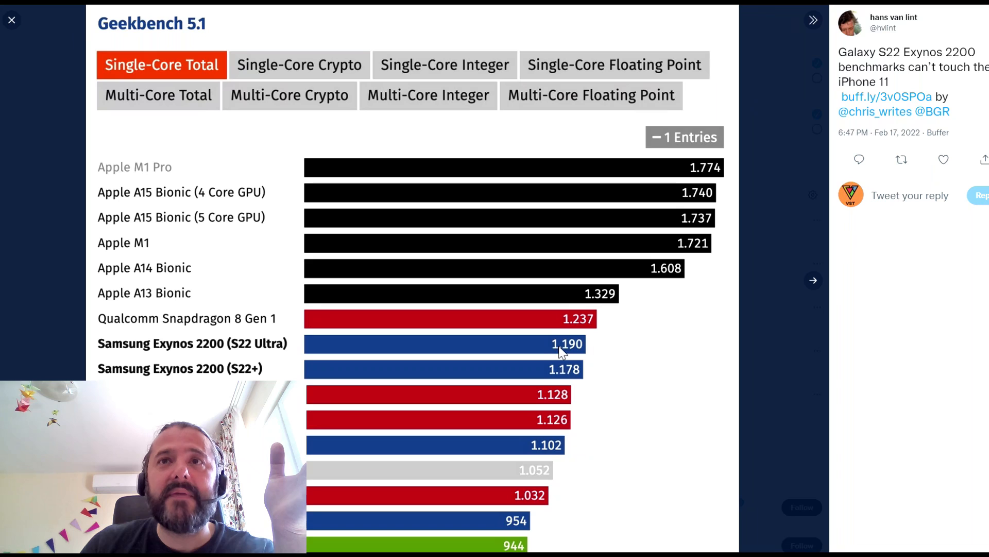
pyautogui.moveTo(563, 371)
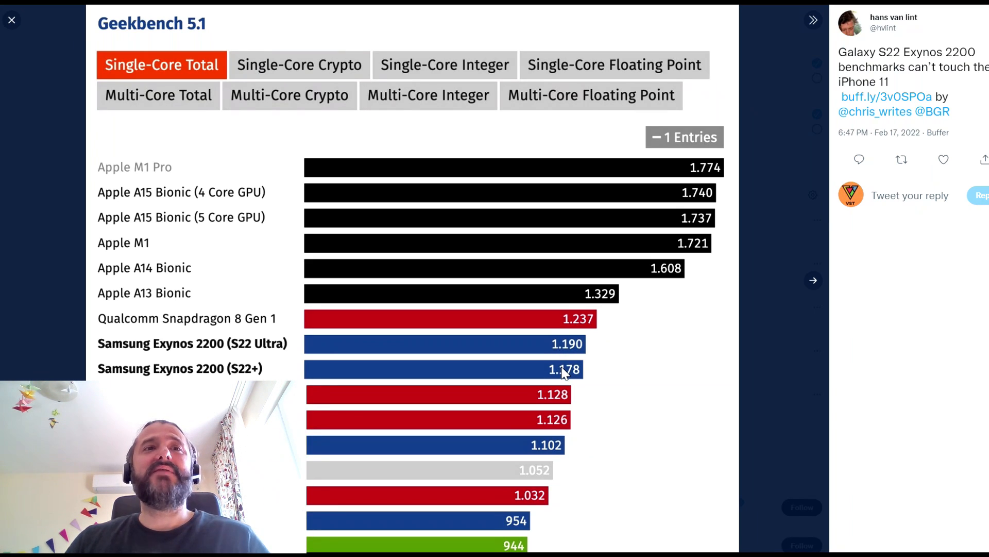
pyautogui.moveTo(563, 373)
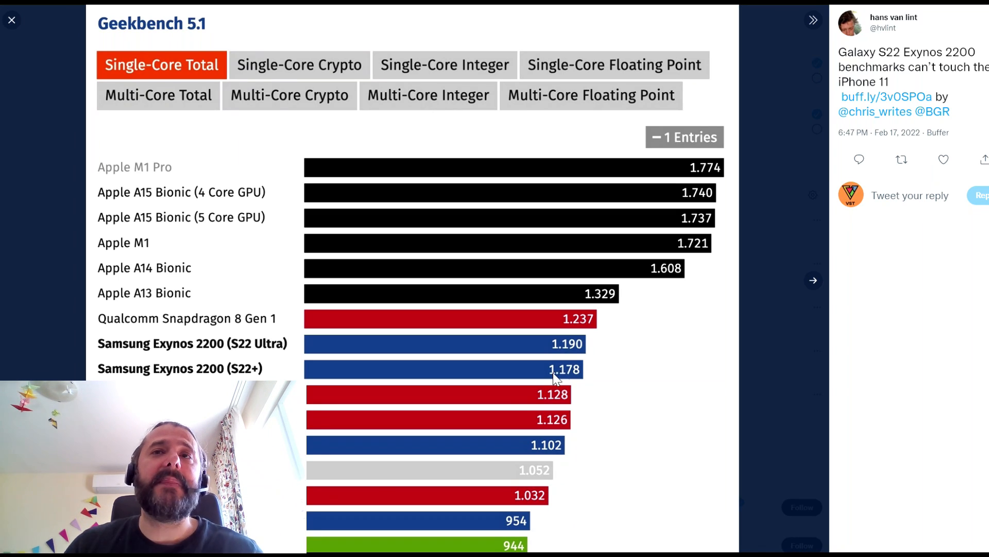
pyautogui.moveTo(538, 453)
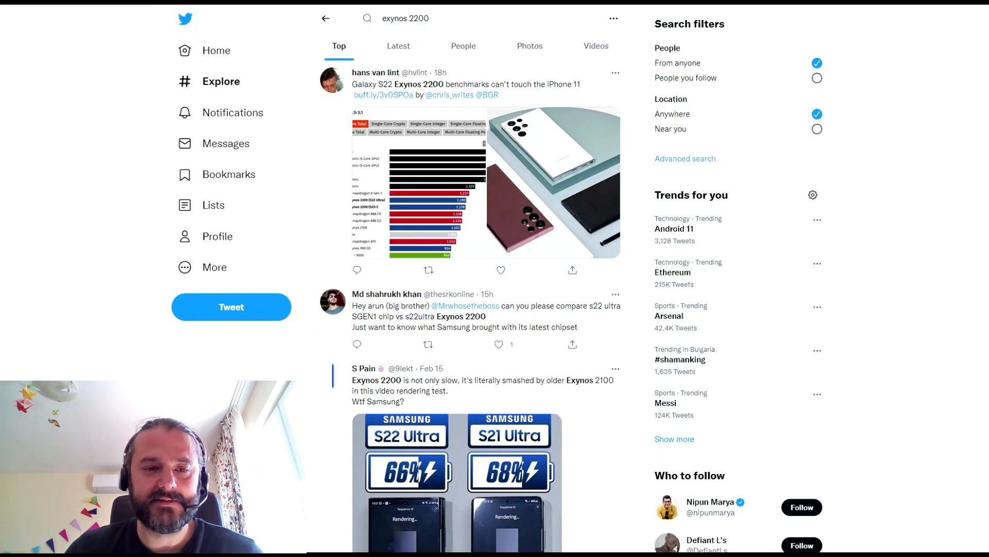
pyautogui.click(483, 183)
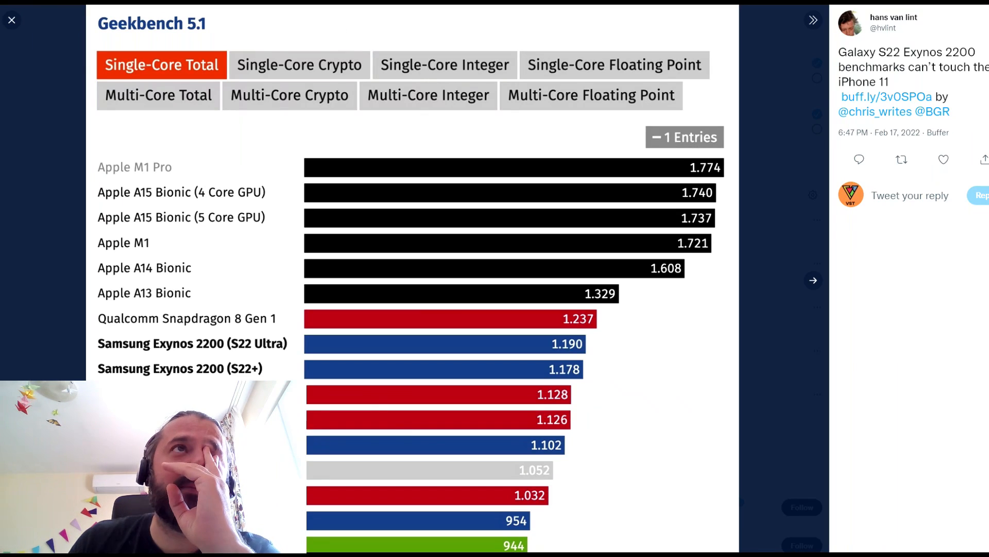
# Step: Close the Geekbench chart and scroll to the S22 Ultra vs S21 Ultra rendering test tweet
pyautogui.click(11, 19)
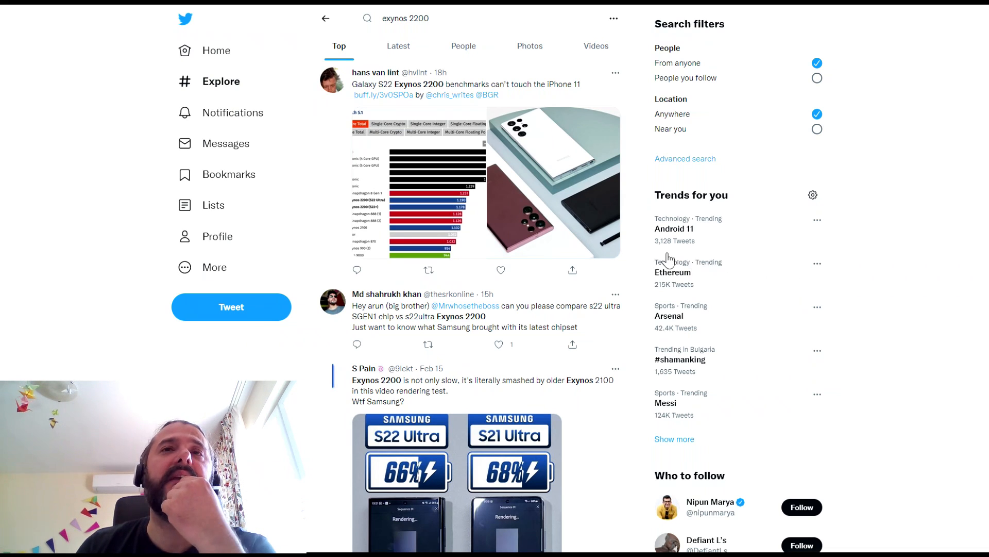
pyautogui.scroll(-3)
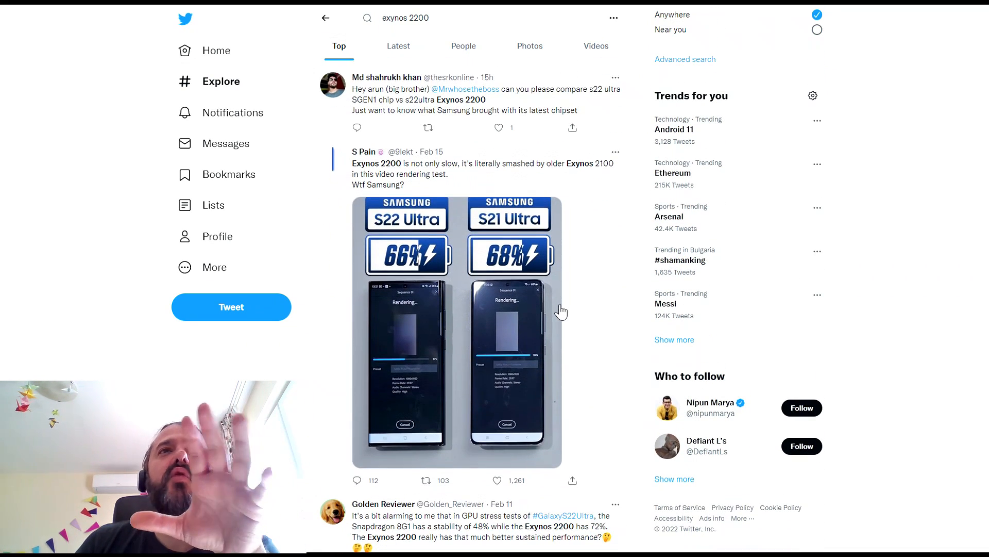
pyautogui.moveTo(593, 341)
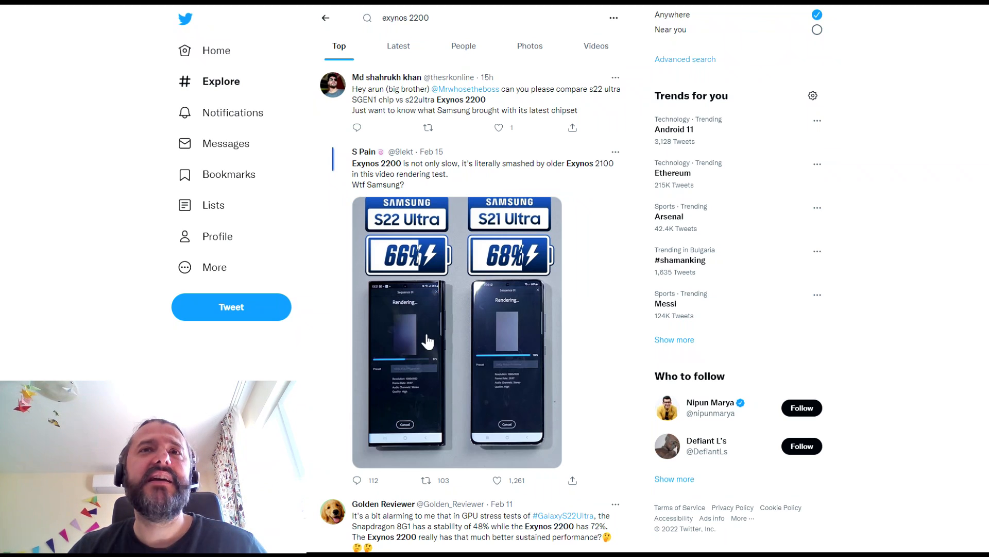
pyautogui.click(429, 341)
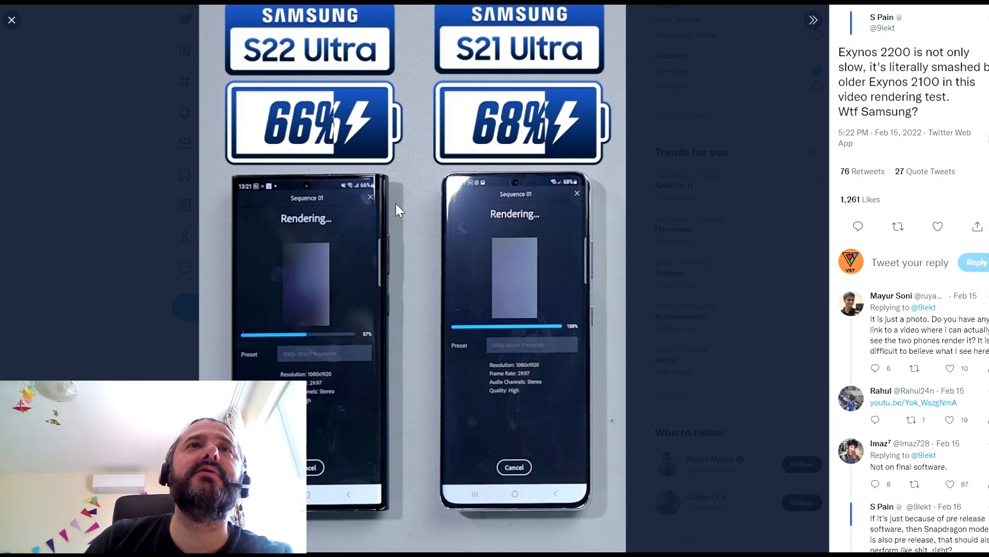
pyautogui.moveTo(502, 123)
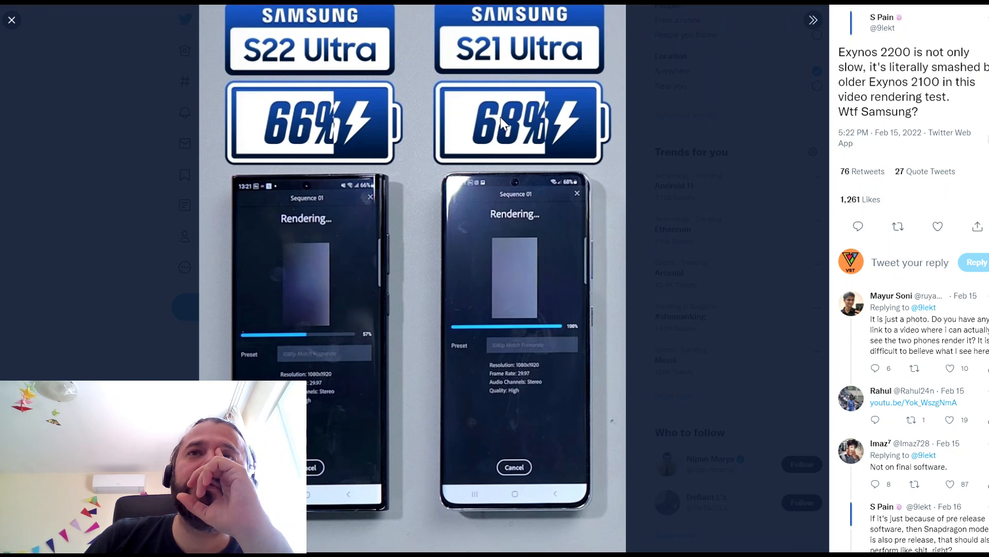
pyautogui.moveTo(551, 217)
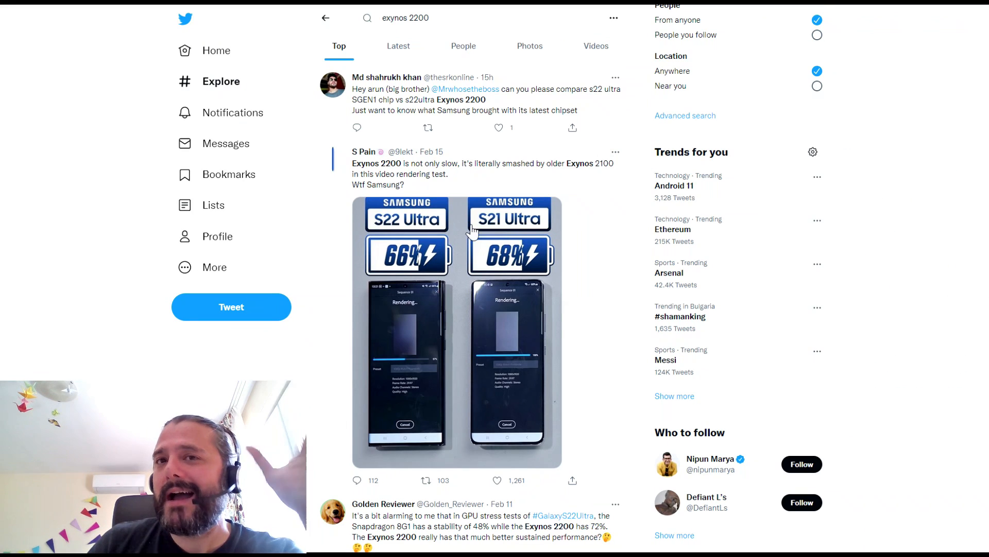
# Step: Scroll down to Golden Reviewer's Snapdragon 8G1 vs Exynos 2200 GPU stress test tweet
pyautogui.scroll(-3)
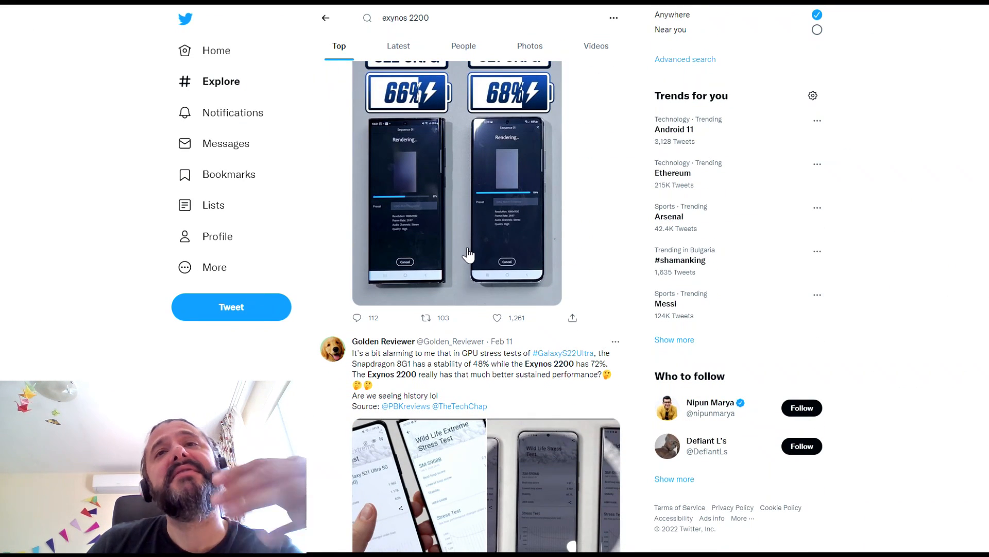
pyautogui.scroll(-3)
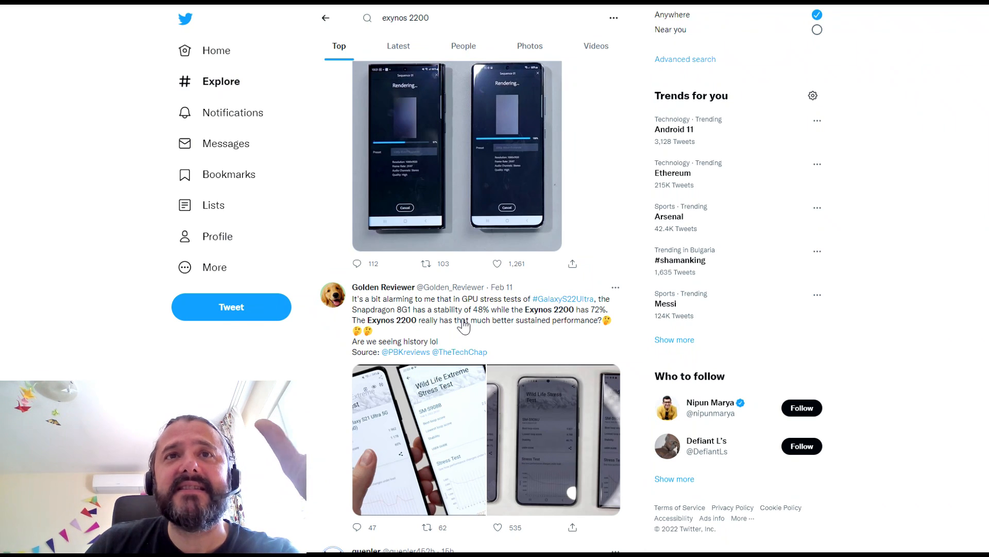
pyautogui.moveTo(402, 324)
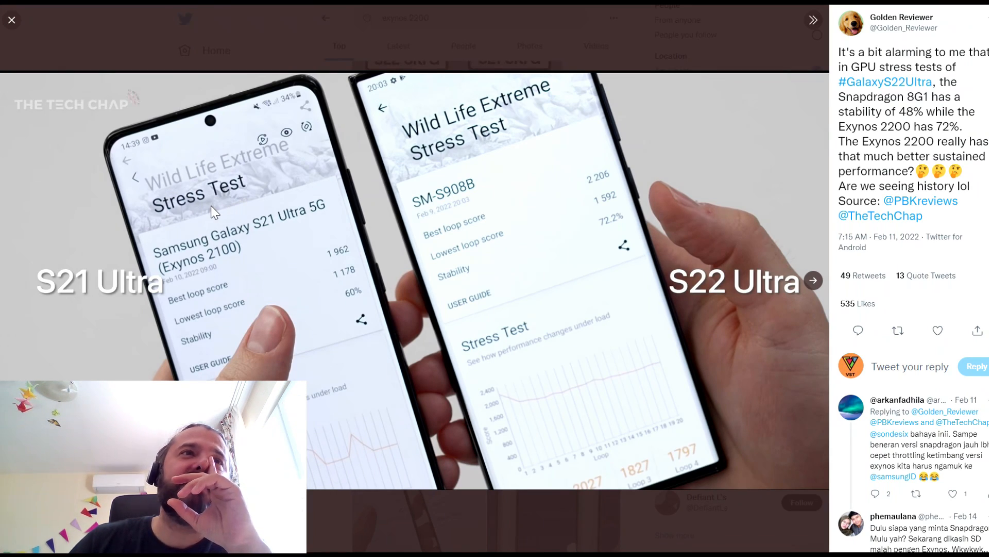
pyautogui.moveTo(297, 279)
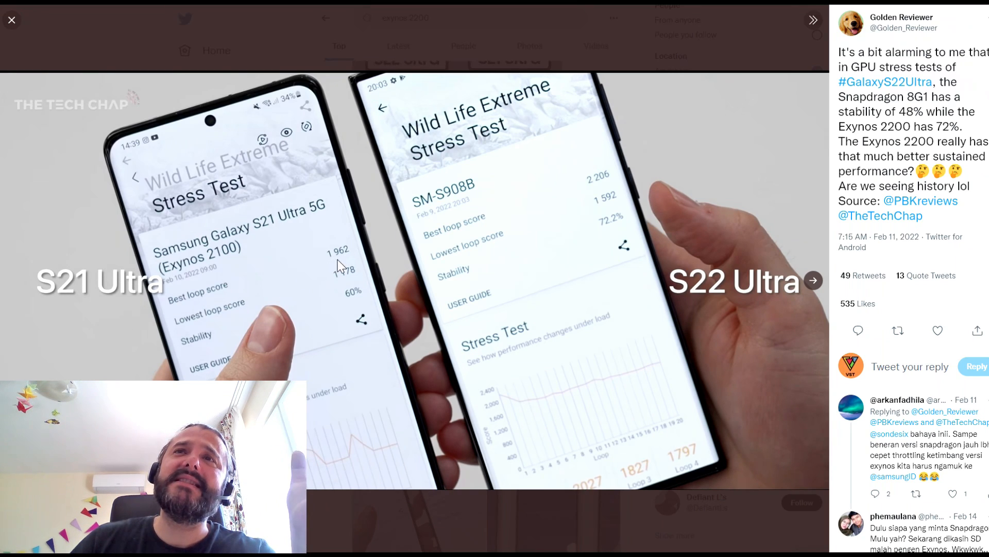
pyautogui.moveTo(615, 279)
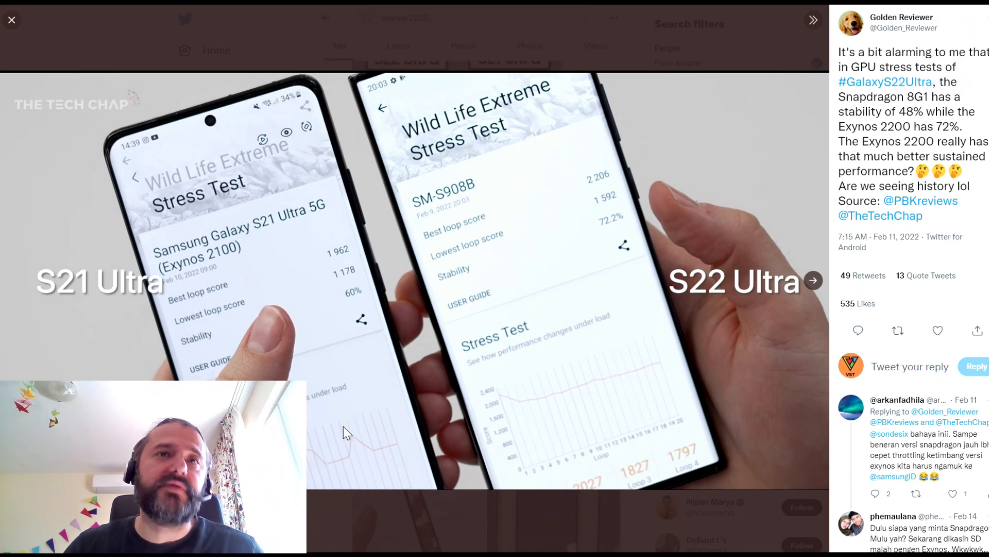
pyautogui.moveTo(606, 389)
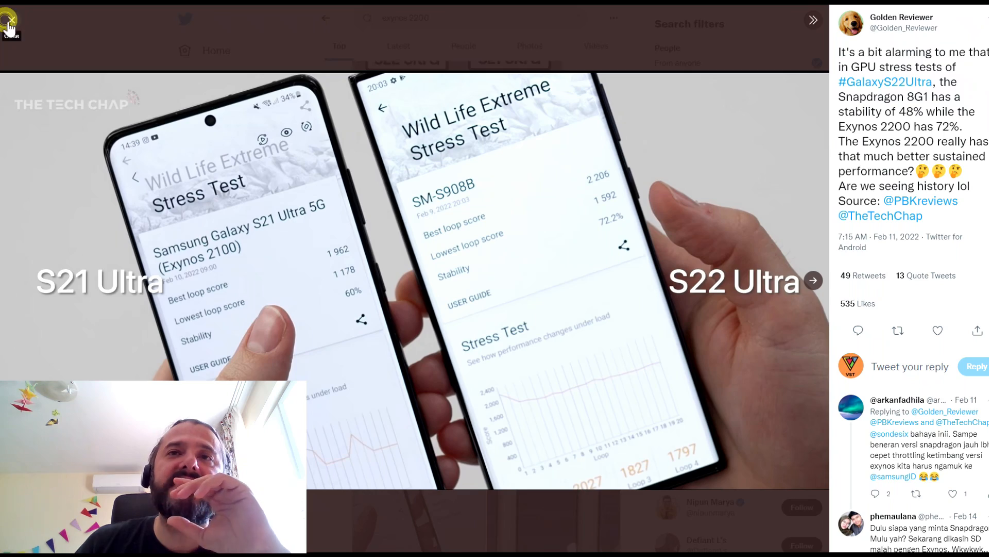
# Step: Close the stress test photo and scroll past the AnTuTu tweet to Alvin's four-chart tweet
pyautogui.click(11, 18)
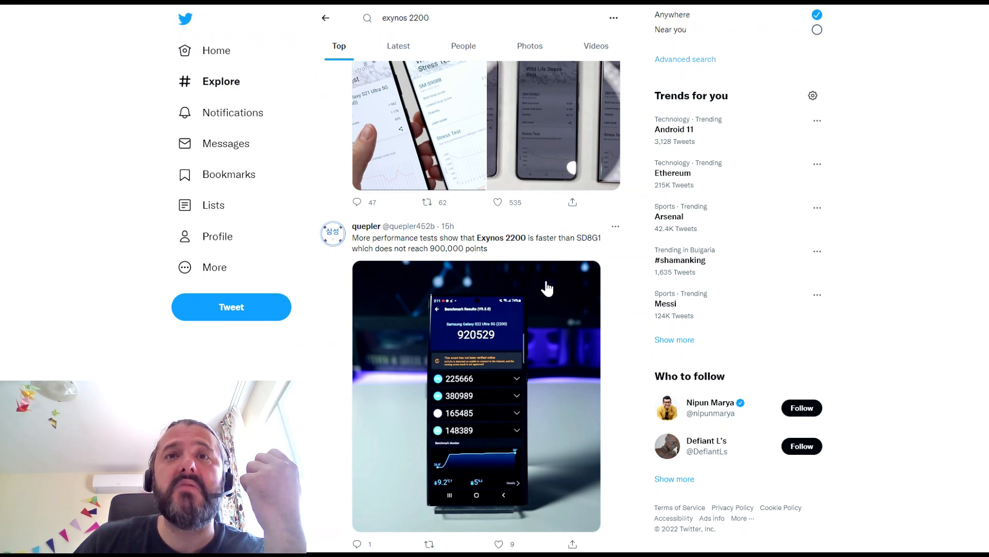
pyautogui.scroll(-3)
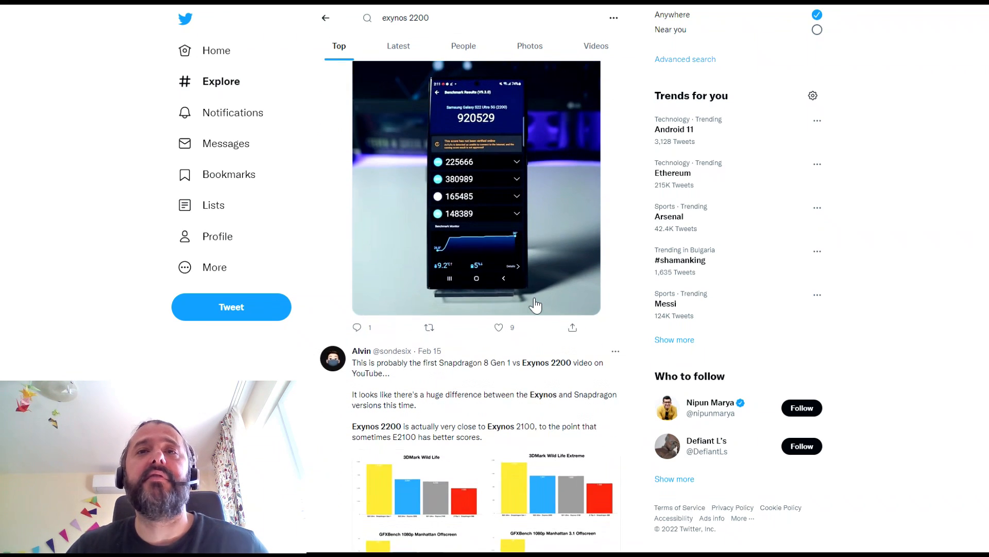
pyautogui.scroll(-3)
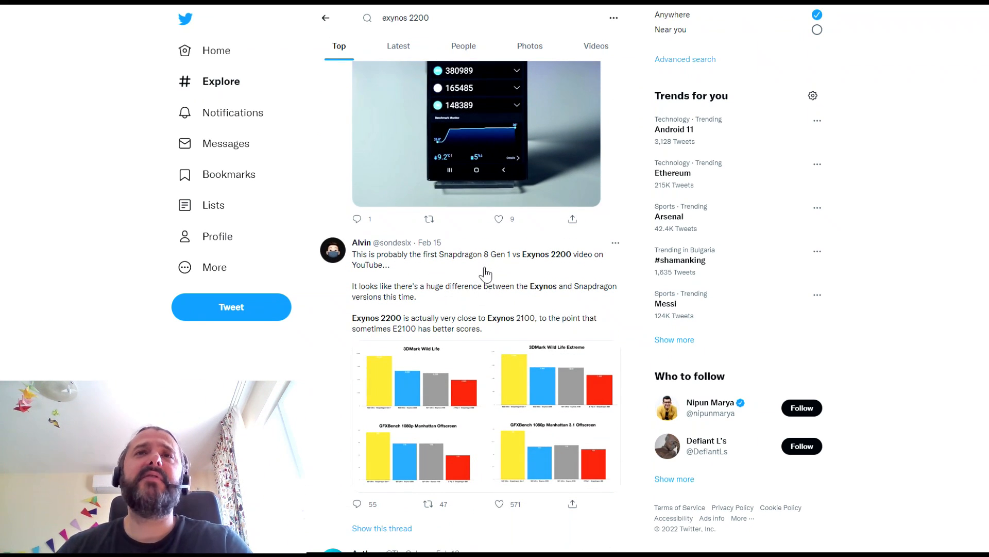
pyautogui.moveTo(562, 262)
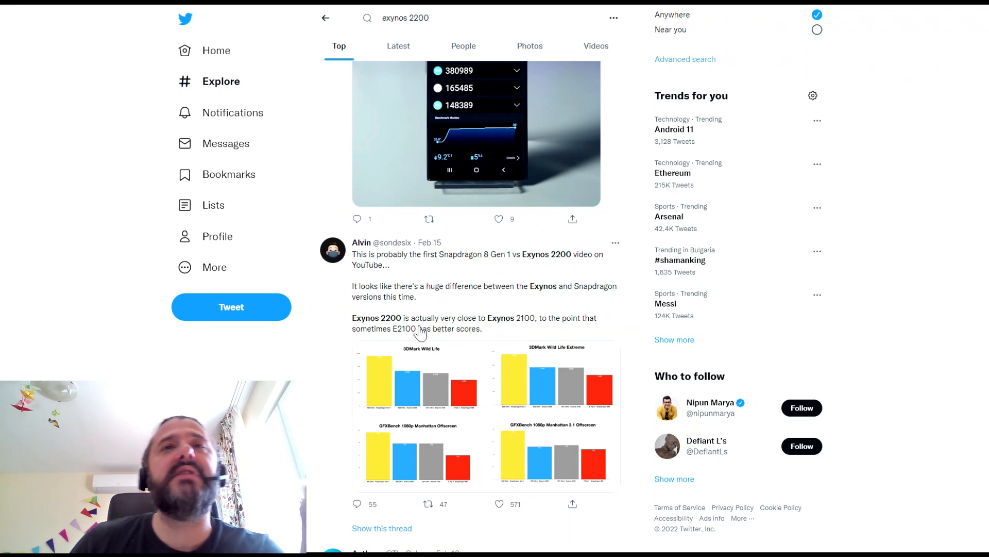
pyautogui.moveTo(429, 370)
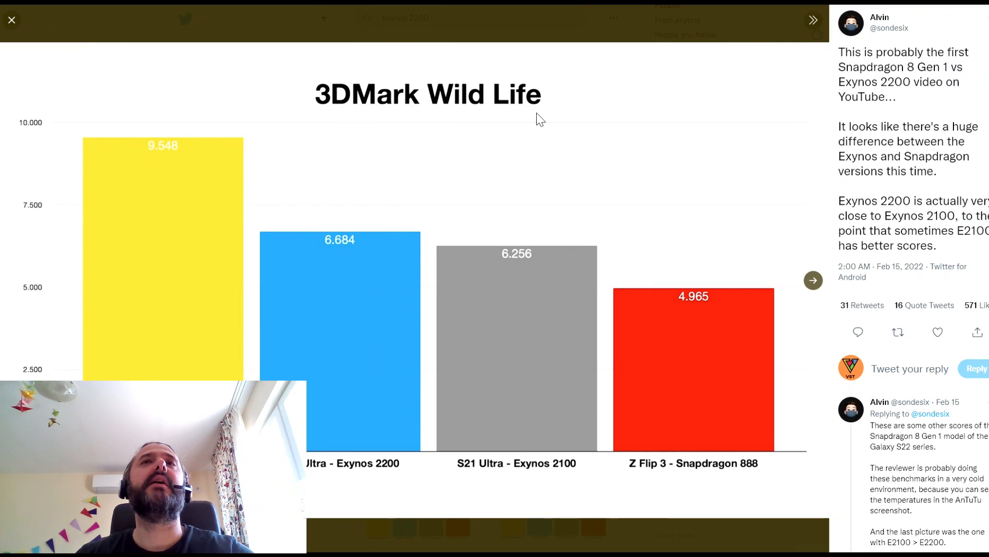
pyautogui.moveTo(164, 151)
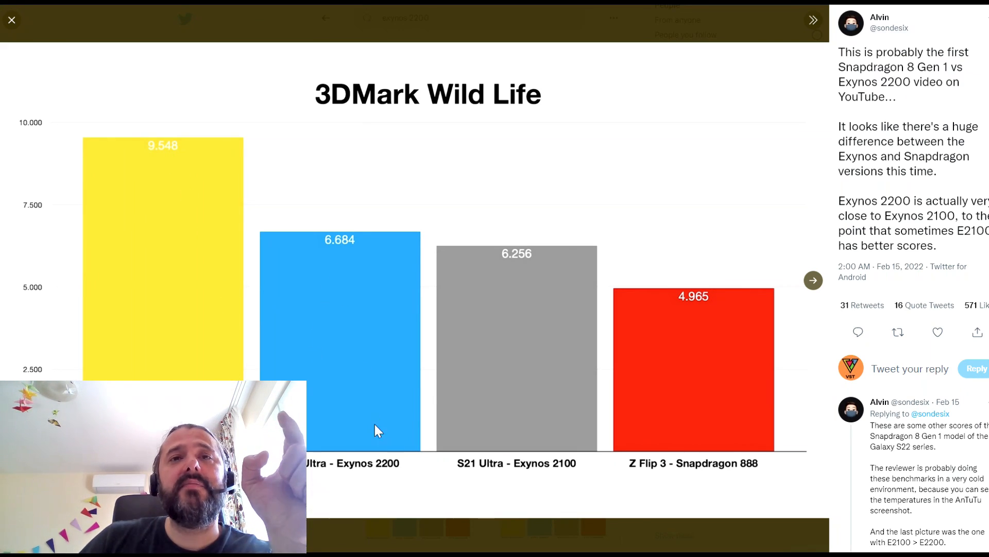
pyautogui.moveTo(486, 474)
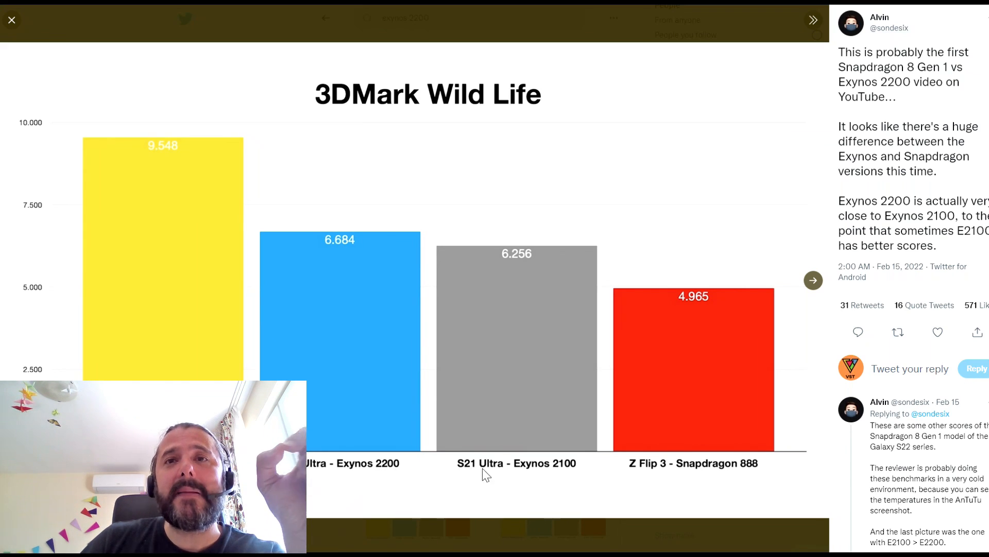
pyautogui.moveTo(523, 275)
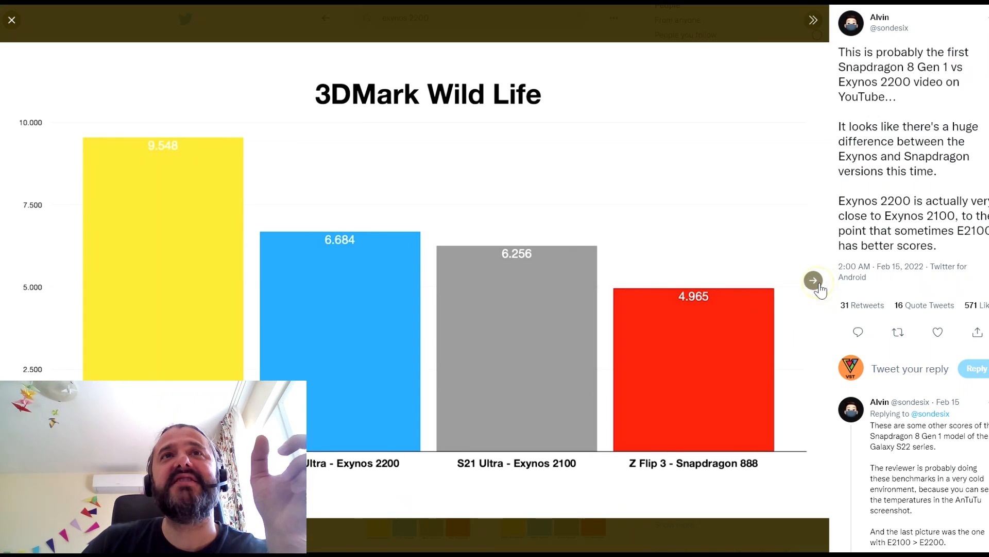
# Step: Advance through Alvin's charts from 3DMark Wild Life Extreme to GFXBench 1080p Manhattan Offscreen
pyautogui.click(814, 281)
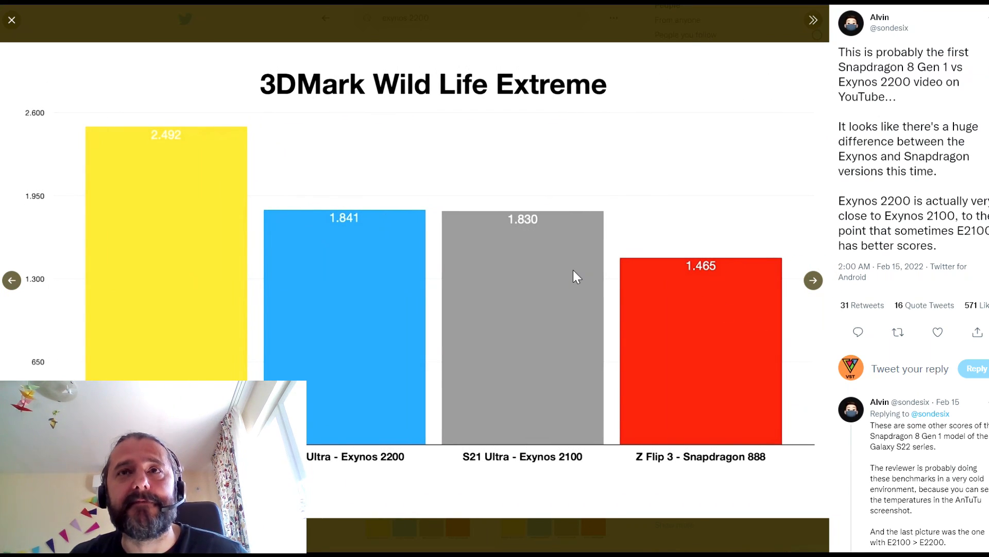
pyautogui.moveTo(263, 284)
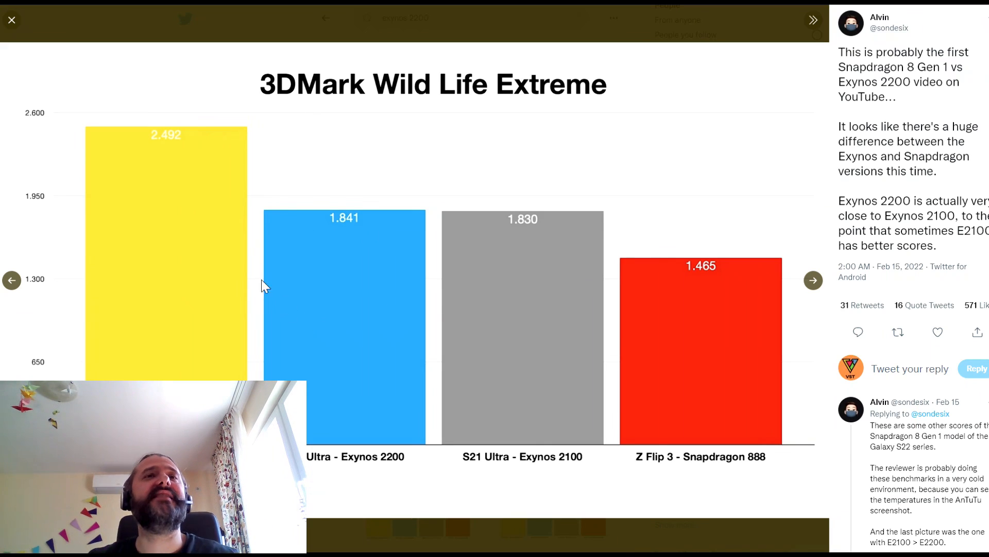
pyautogui.moveTo(242, 173)
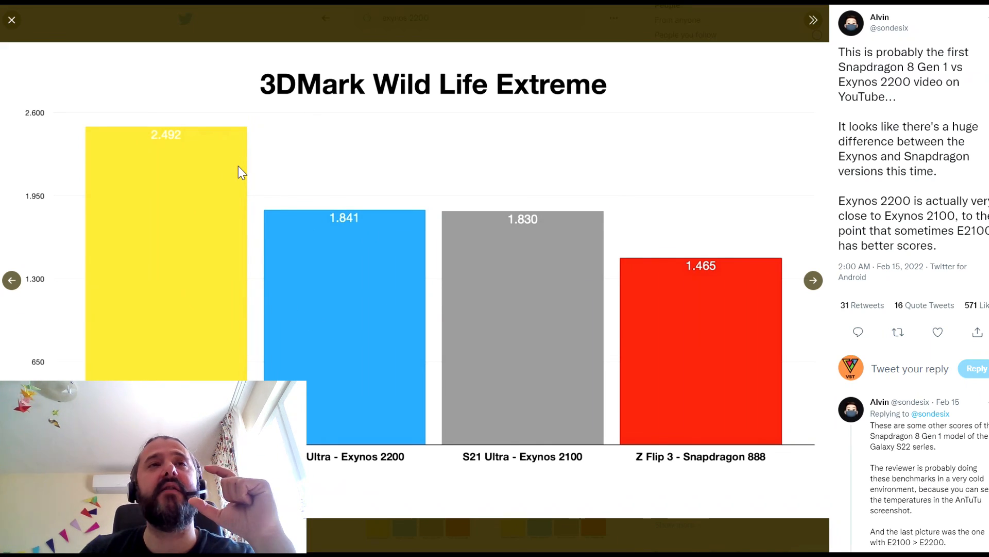
pyautogui.moveTo(164, 147)
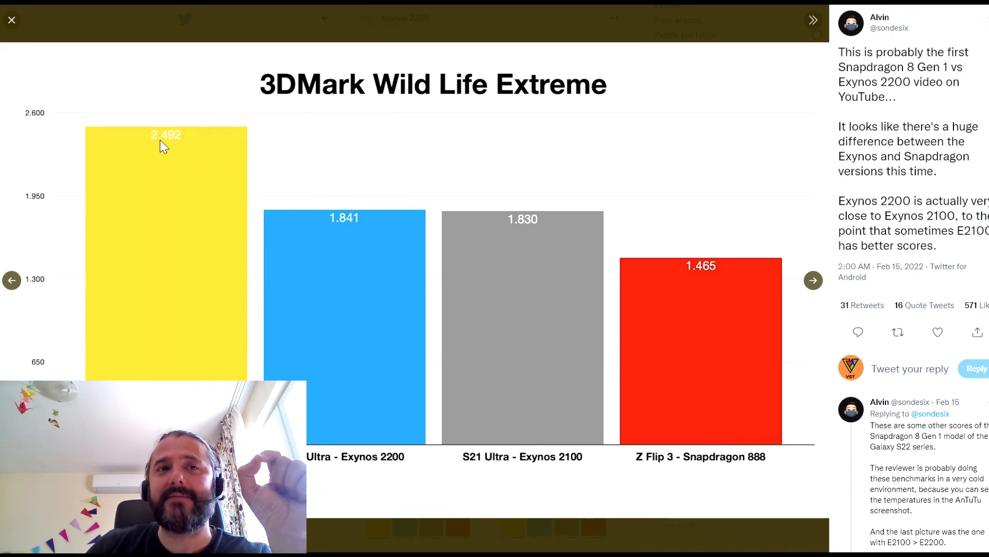
pyautogui.moveTo(385, 385)
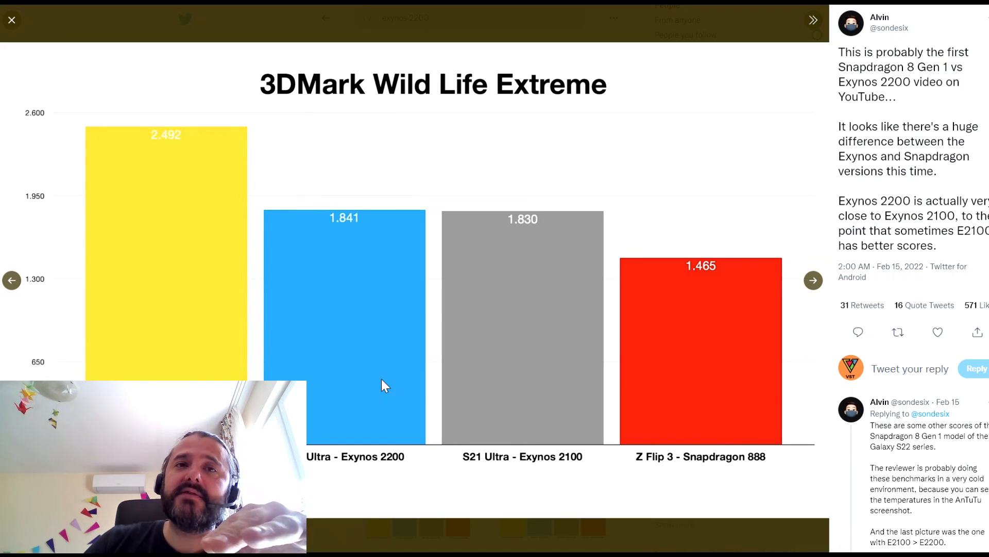
pyautogui.moveTo(511, 250)
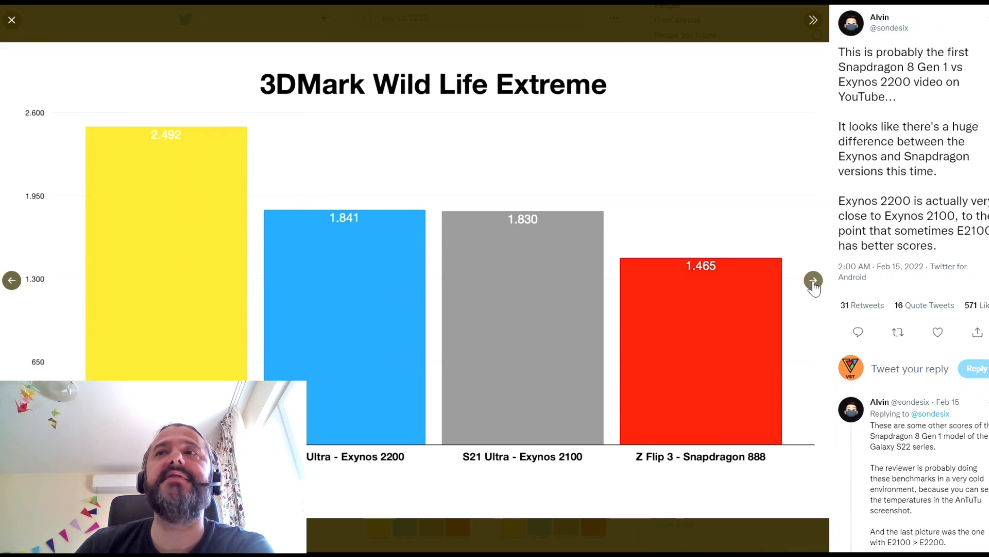
pyautogui.click(813, 281)
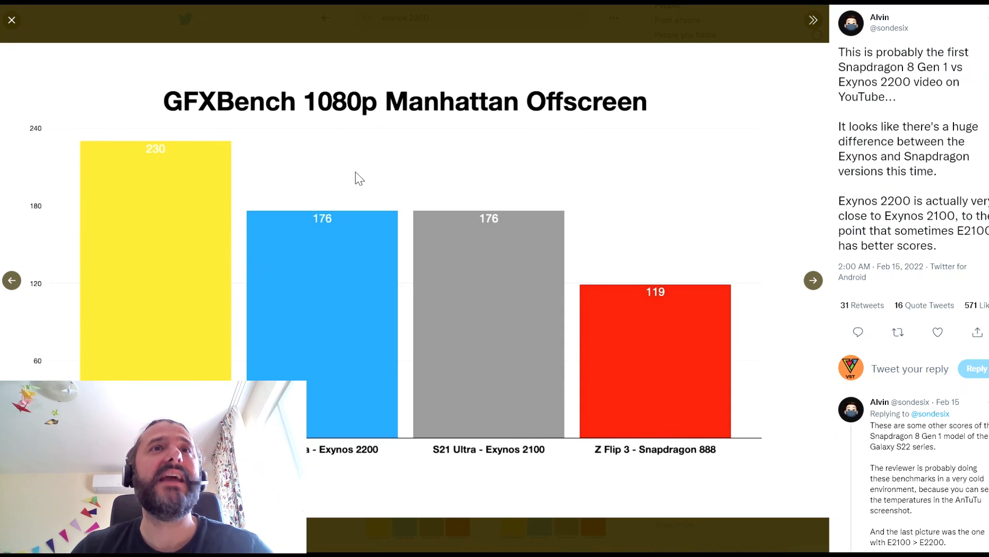
pyautogui.moveTo(189, 156)
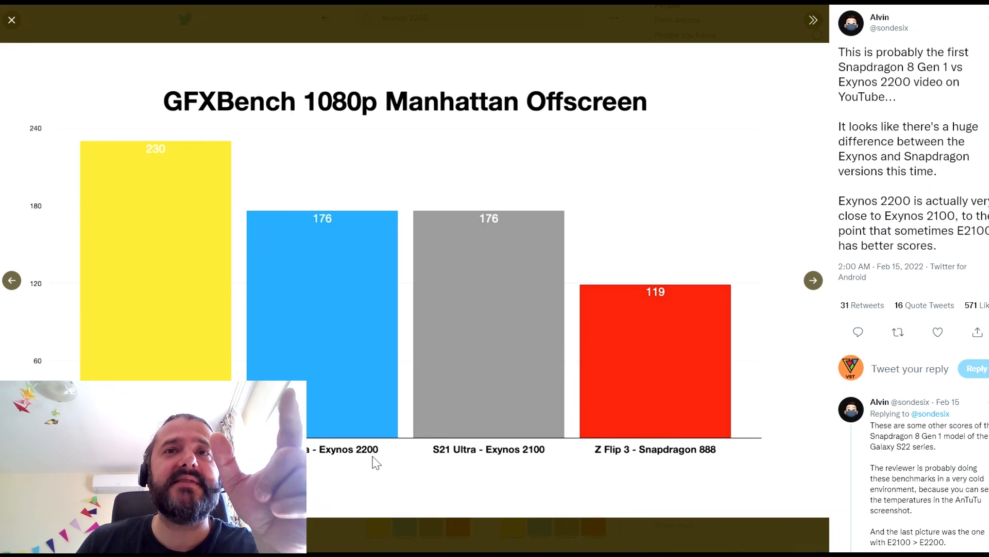
pyautogui.moveTo(352, 318)
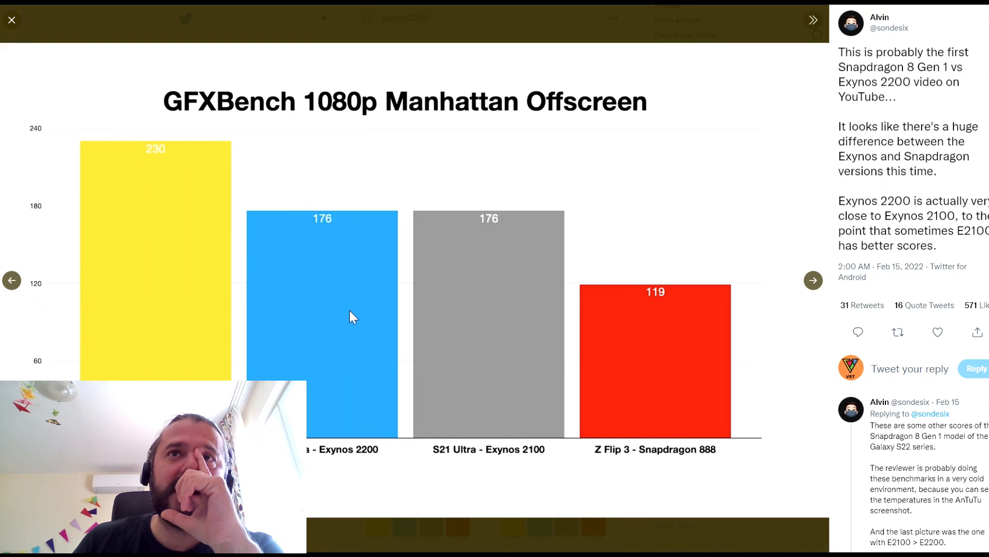
pyautogui.moveTo(345, 253)
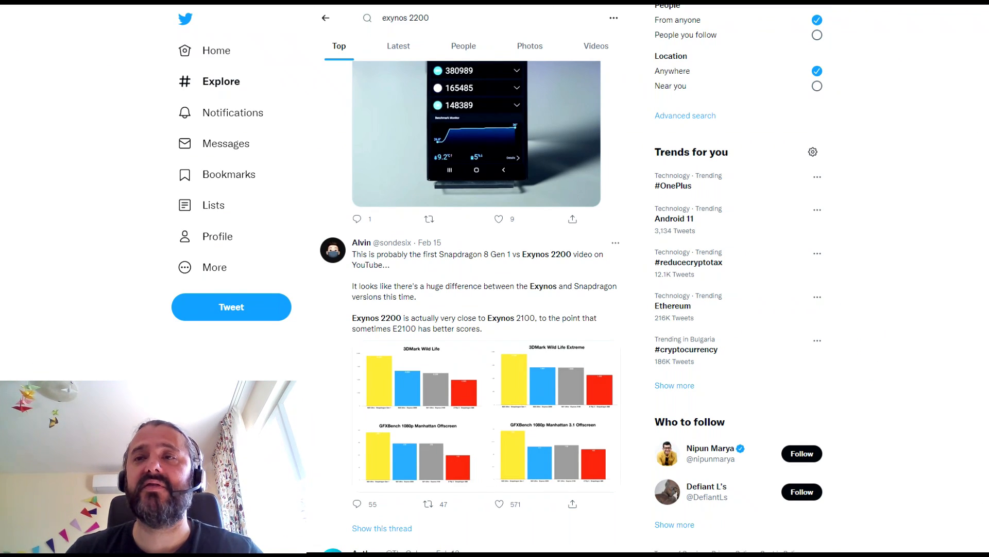
# Step: Scroll to Golden Reviewer's SM-S908N stress test tweet and view its screenshot full-size
pyautogui.scroll(-3)
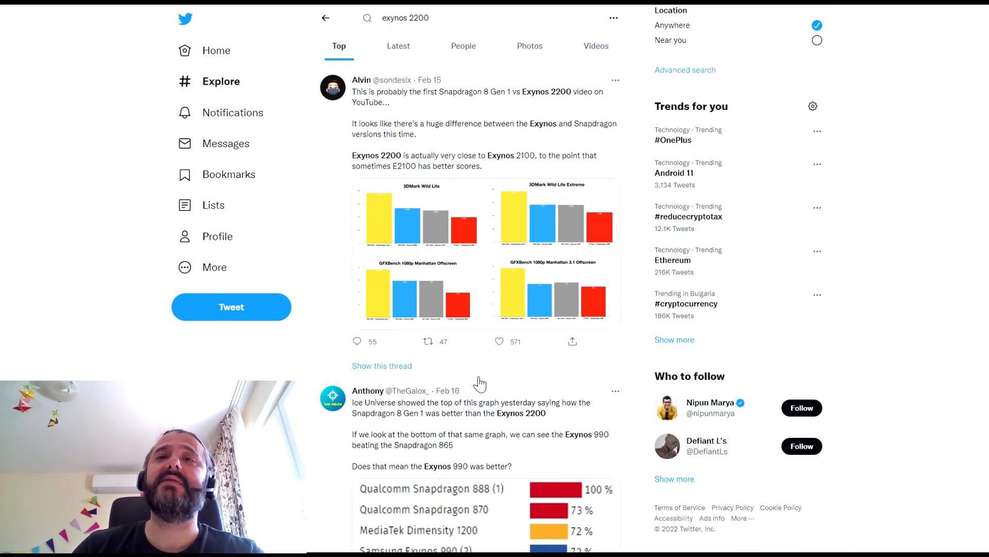
pyautogui.scroll(-3)
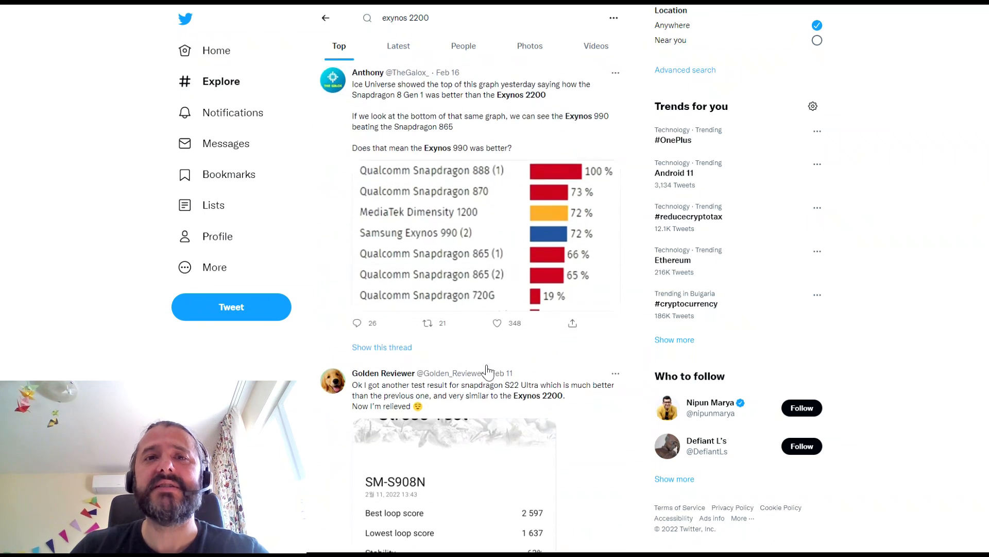
pyautogui.scroll(-3)
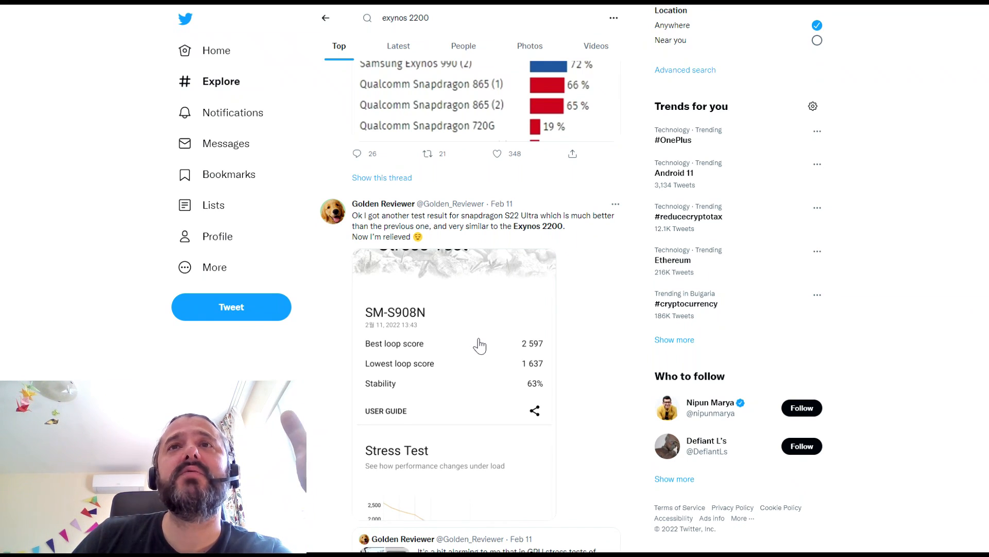
pyautogui.click(453, 347)
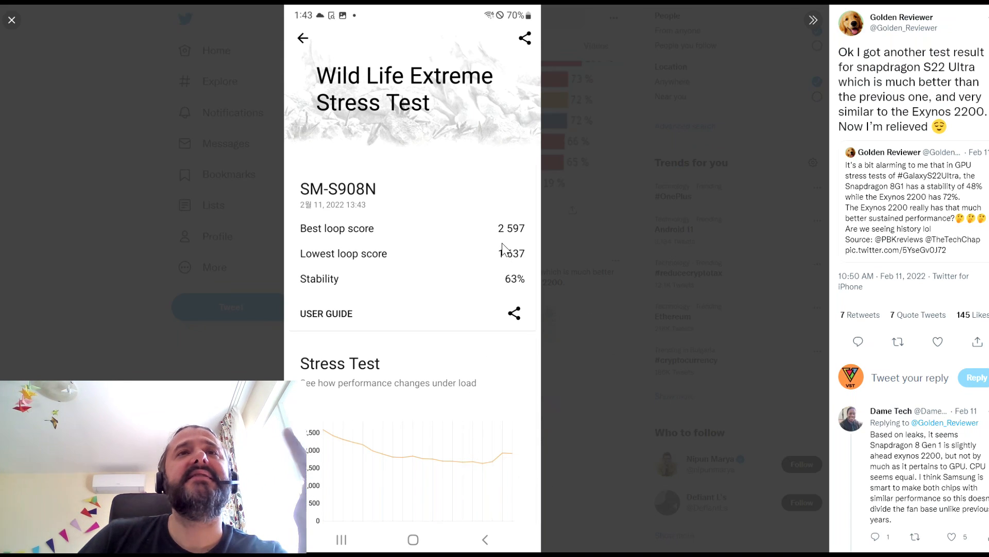
pyautogui.moveTo(305, 176)
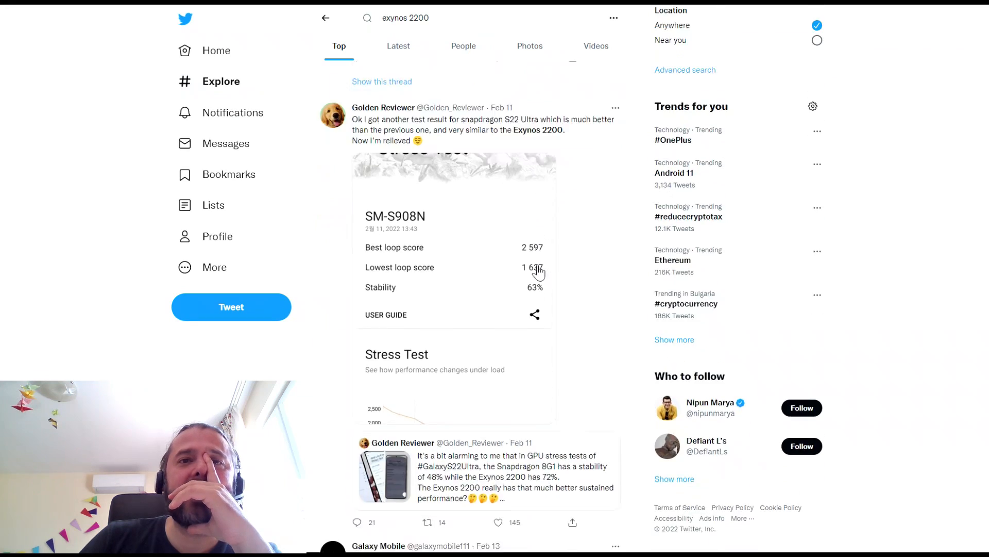
pyautogui.scroll(-3)
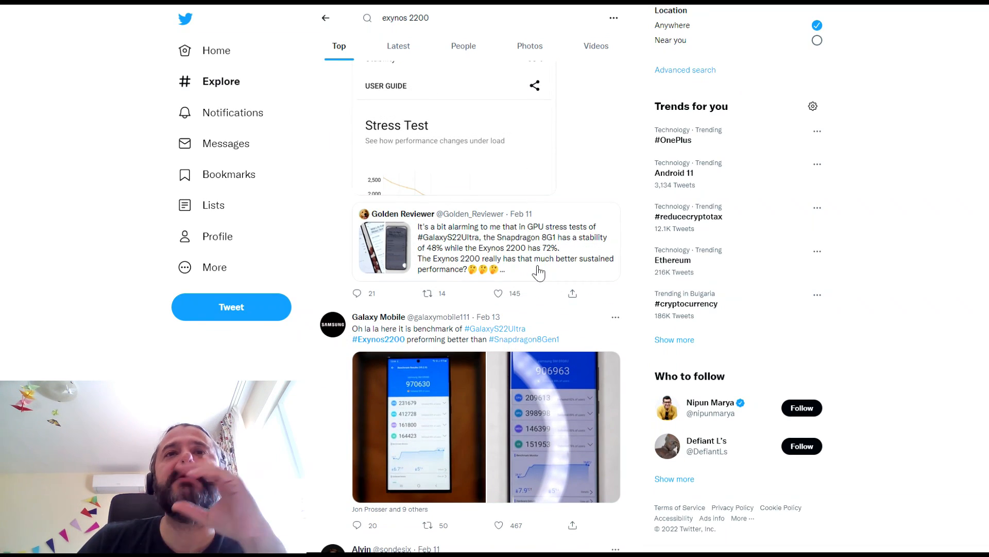
# Step: Scroll past Alvin's and Anthony's tweets to Abhishek Yadav's 3DMark Wild Life tweet
pyautogui.scroll(-3)
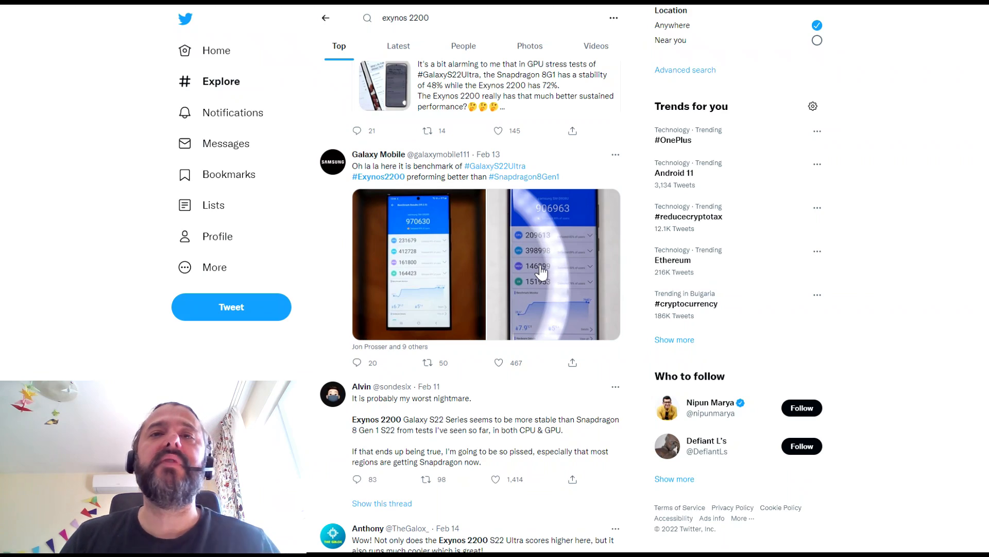
pyautogui.scroll(-3)
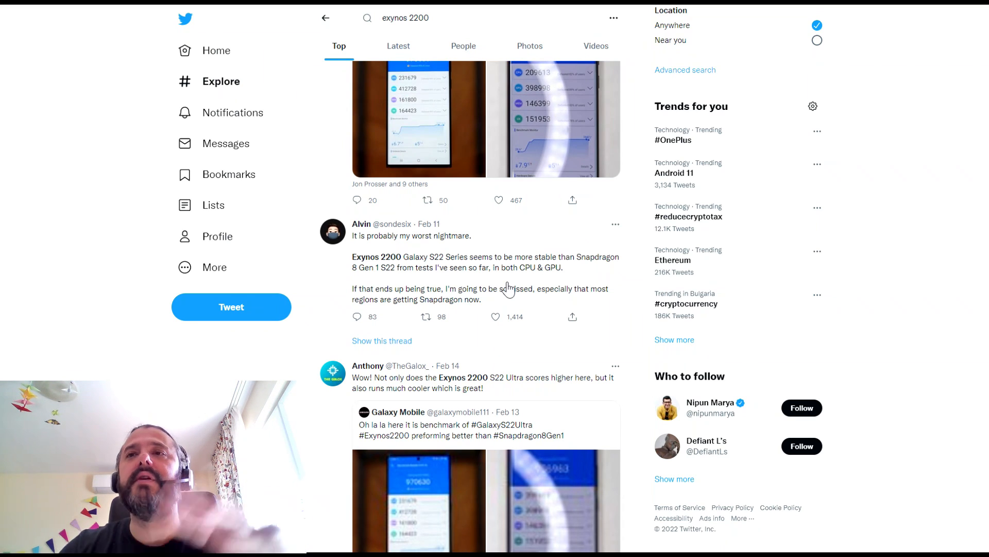
pyautogui.scroll(-3)
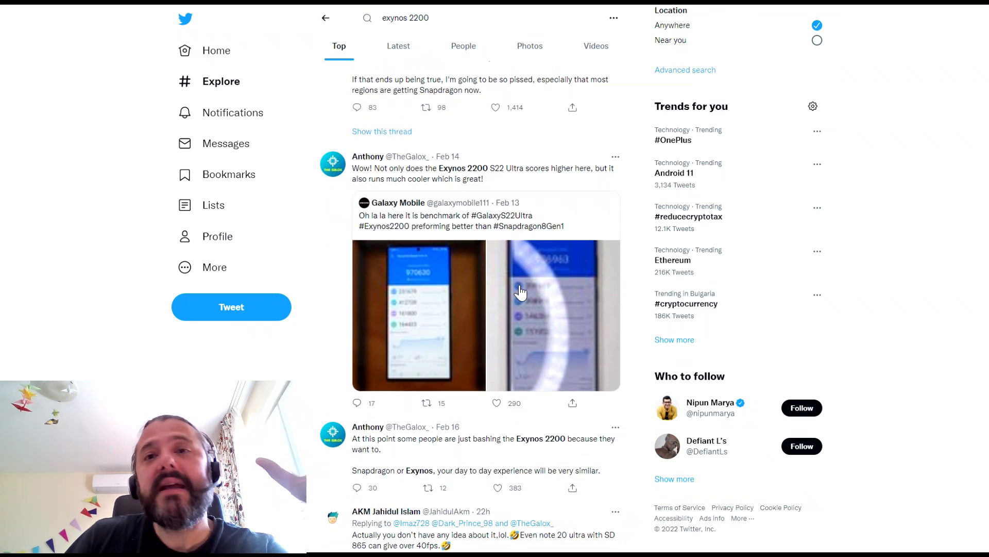
pyautogui.scroll(-3)
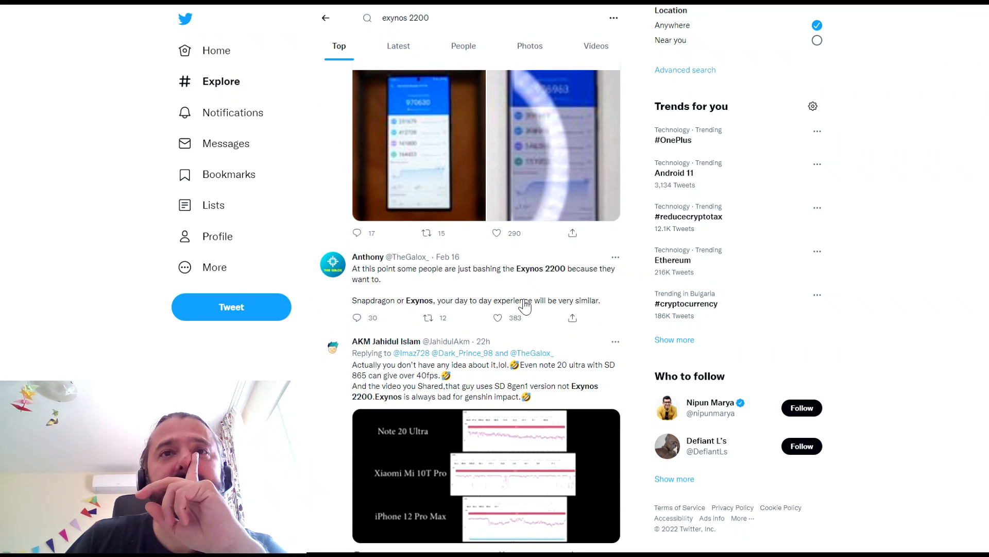
pyautogui.scroll(-3)
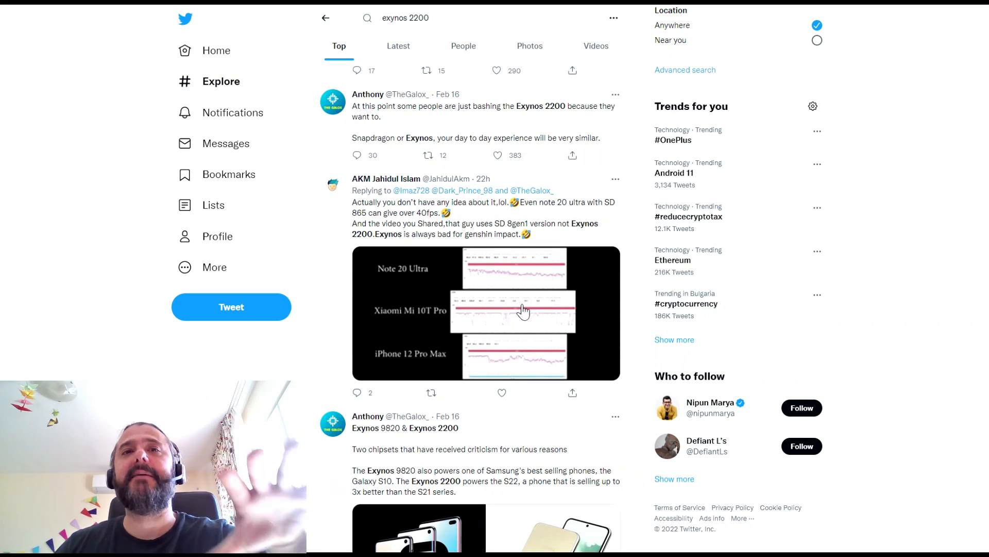
pyautogui.scroll(-3)
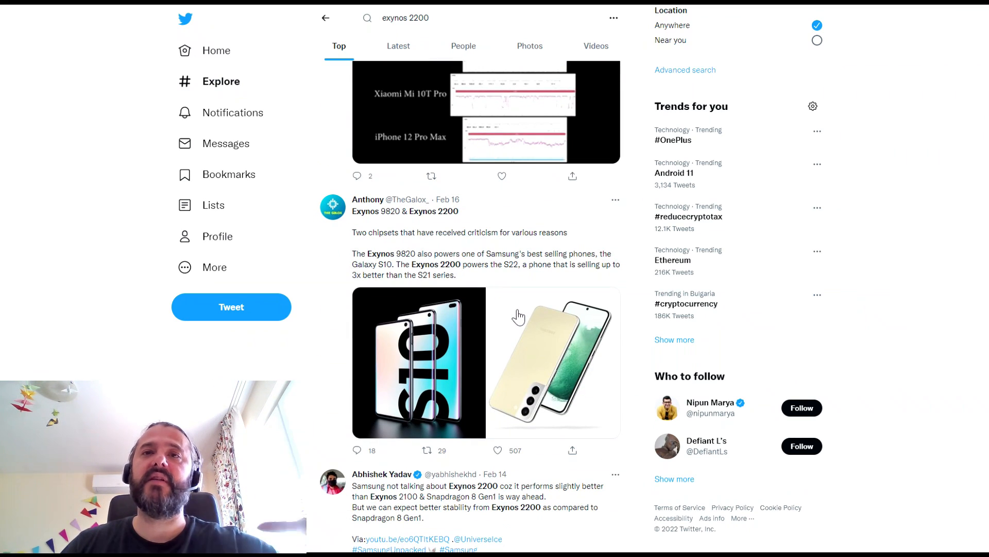
pyautogui.scroll(-3)
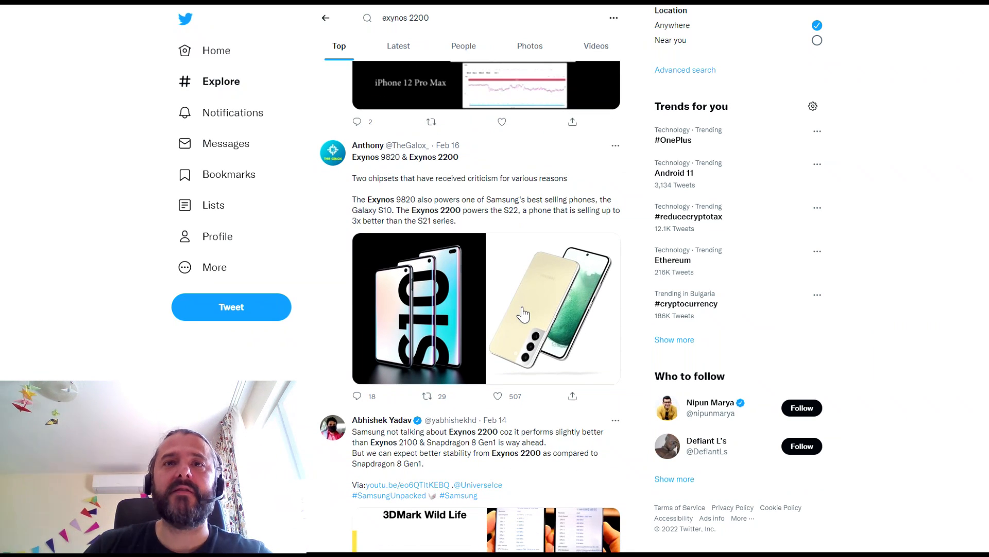
pyautogui.scroll(-3)
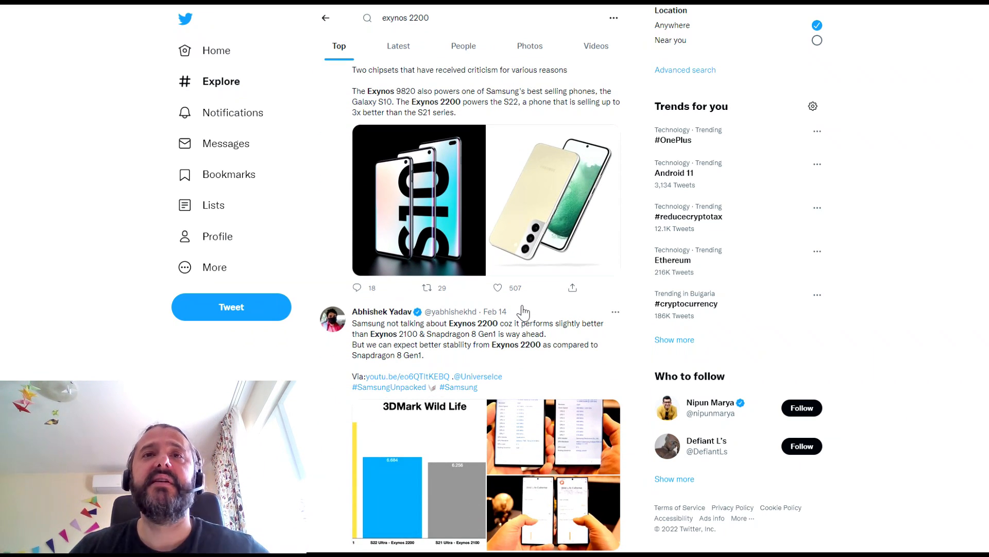
pyautogui.moveTo(476, 338)
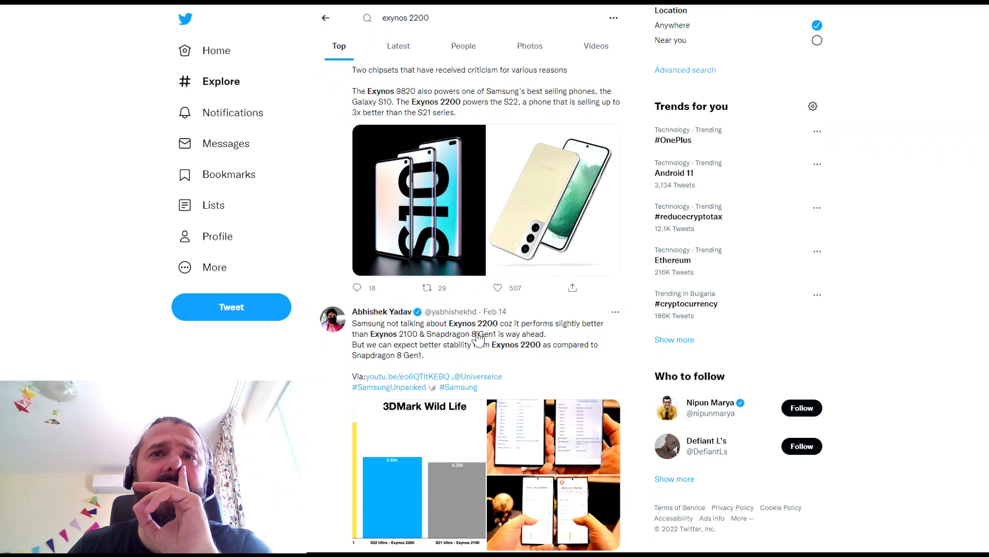
pyautogui.moveTo(551, 347)
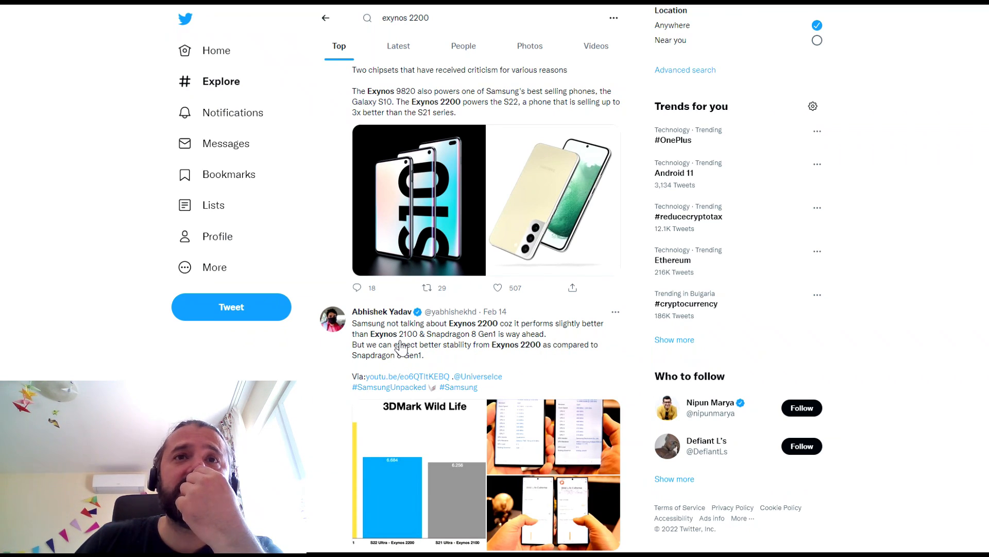
pyautogui.moveTo(489, 348)
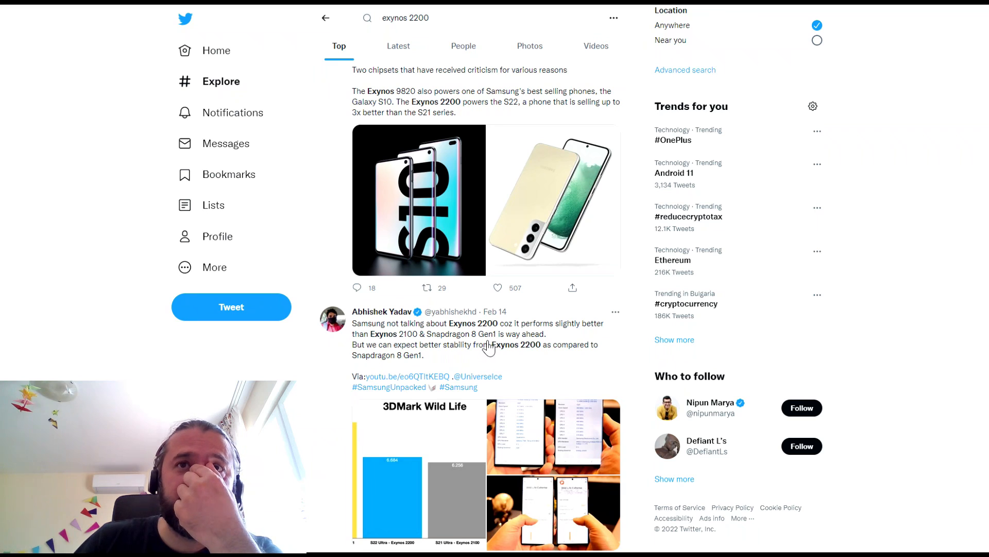
# Step: Scroll past Ice universe's and quepler's tweets to Hachi's reply and the Tech & Sports tweet
pyautogui.scroll(-3)
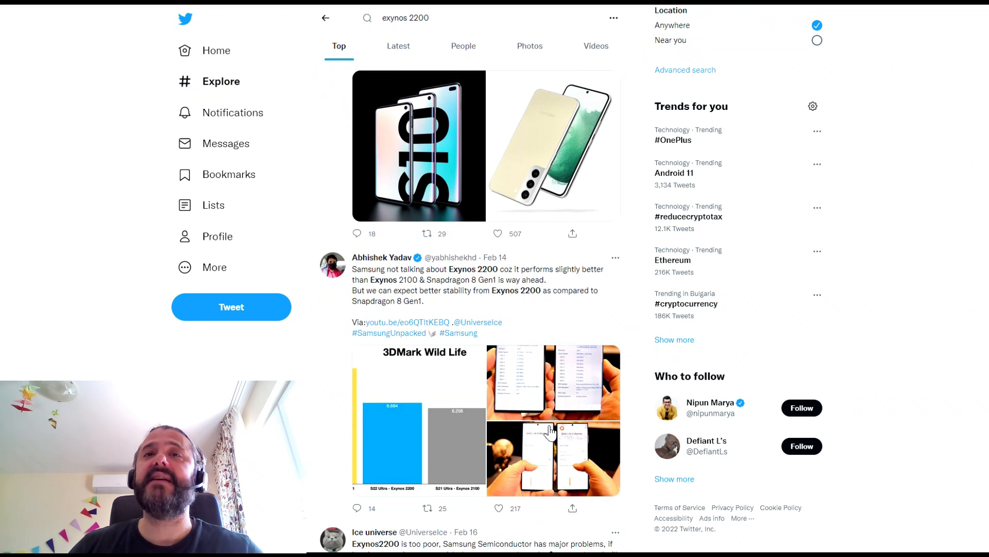
pyautogui.scroll(-3)
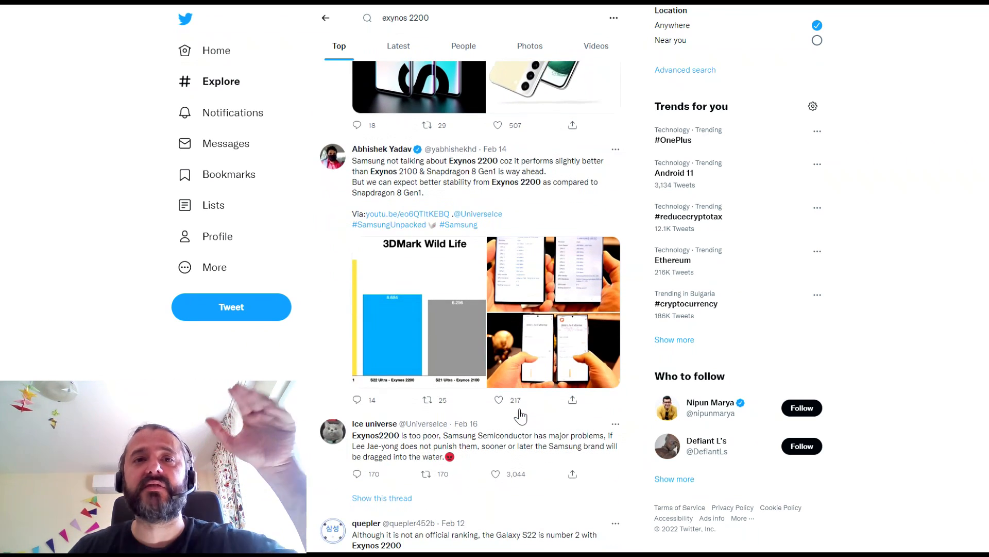
pyautogui.scroll(-3)
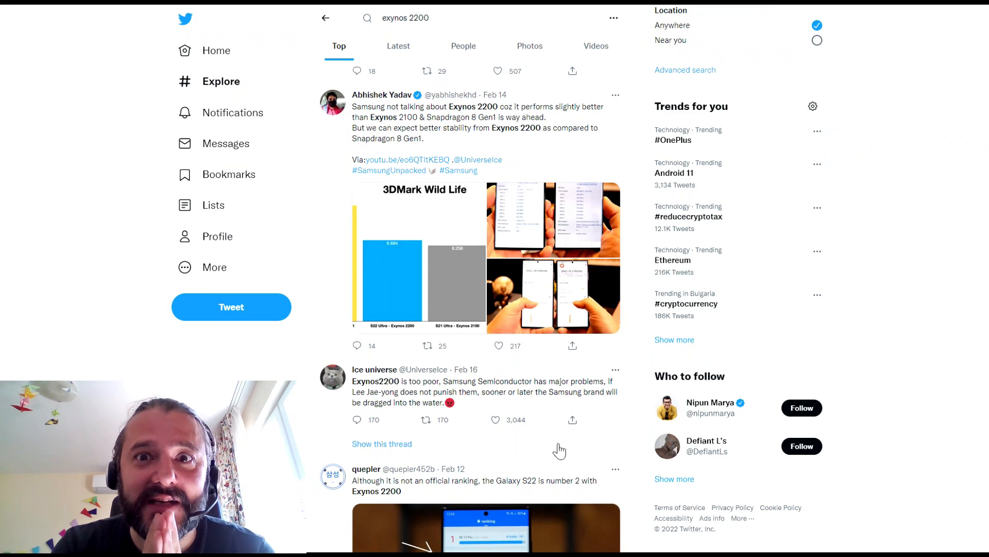
pyautogui.scroll(-3)
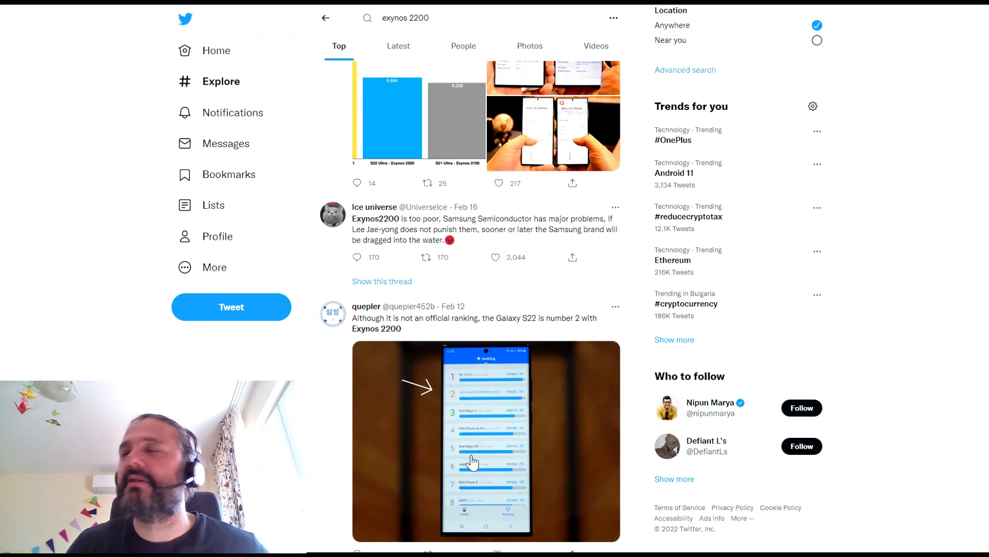
pyautogui.scroll(-3)
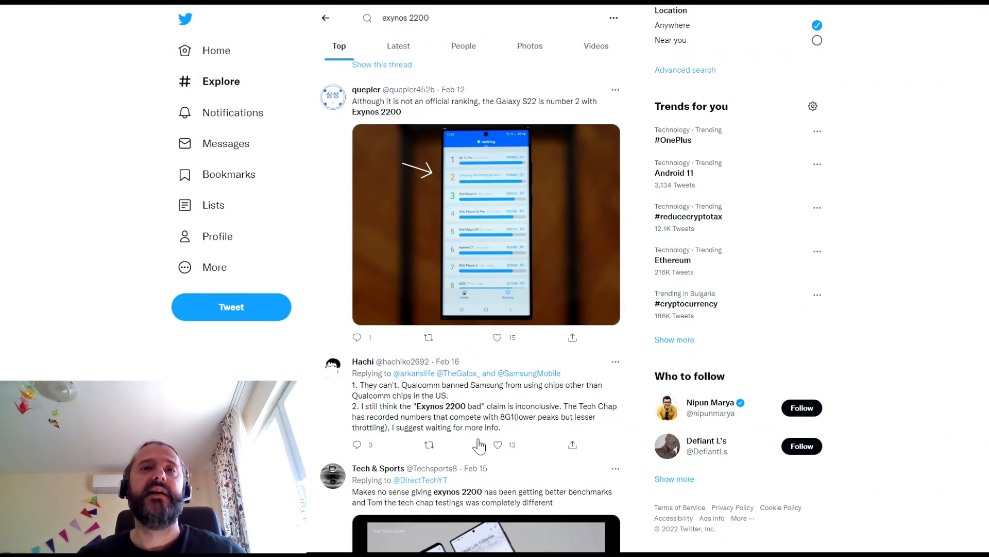
pyautogui.scroll(-3)
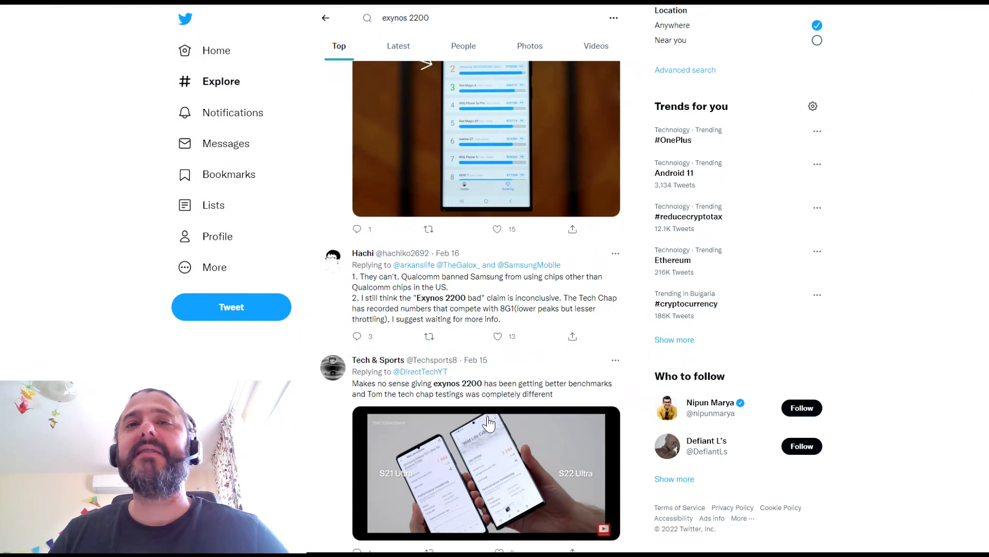